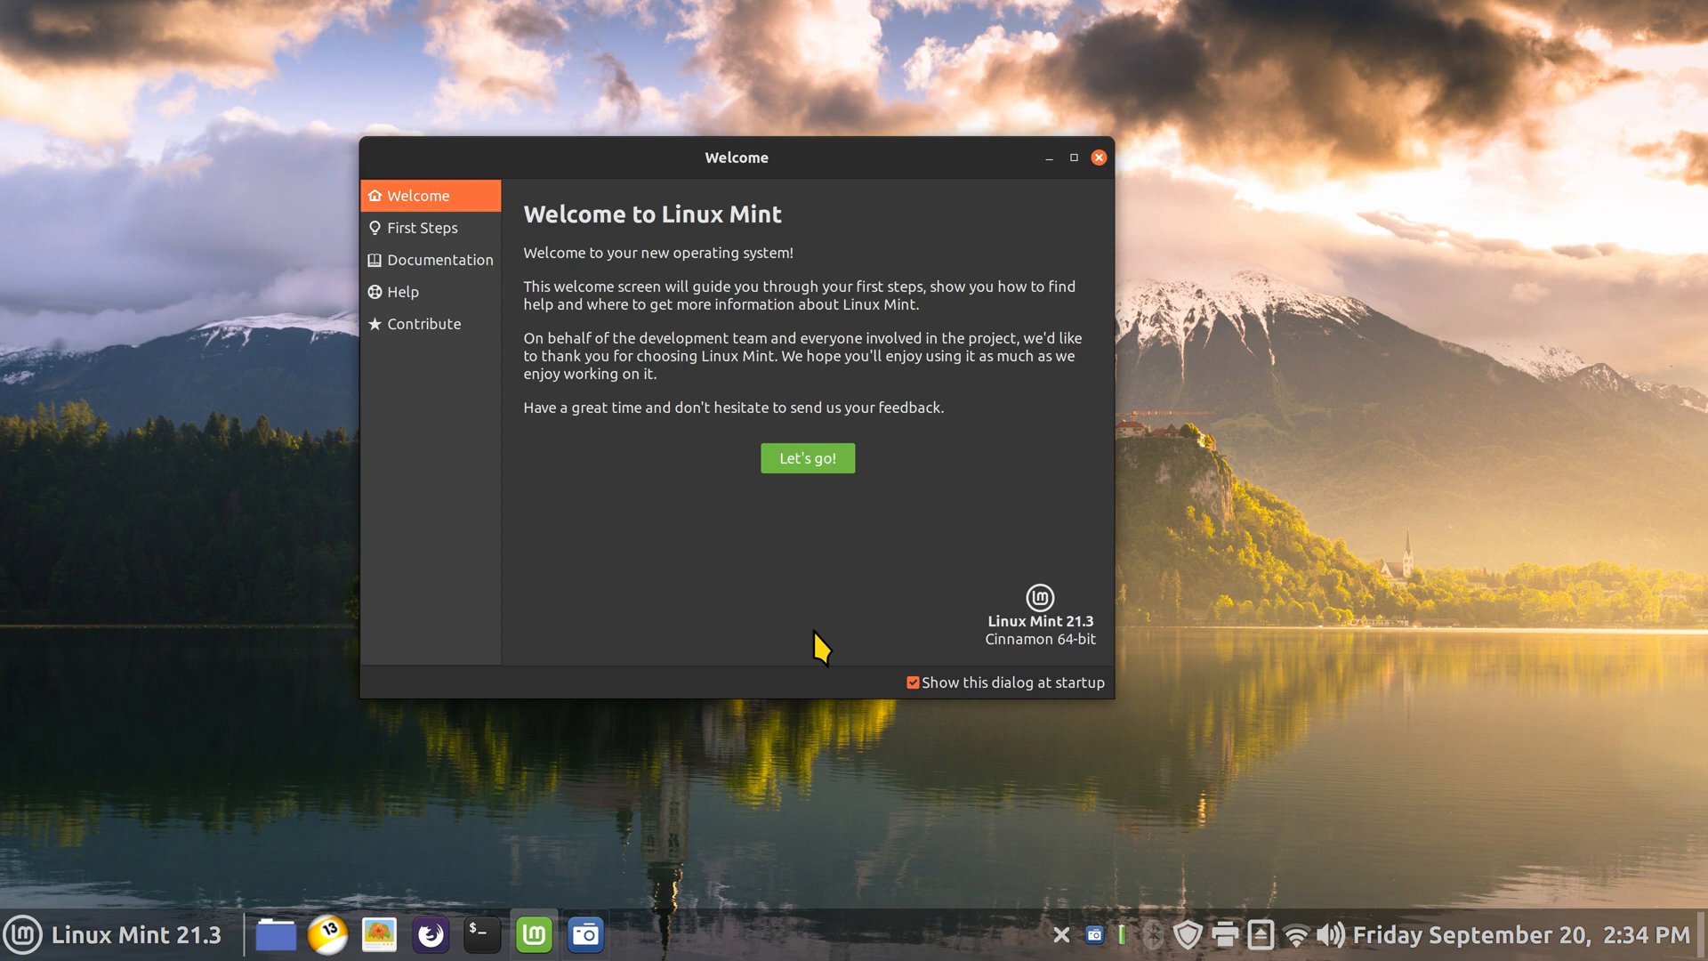
{"action": "mouse_move", "coordinate": [629, 724]}
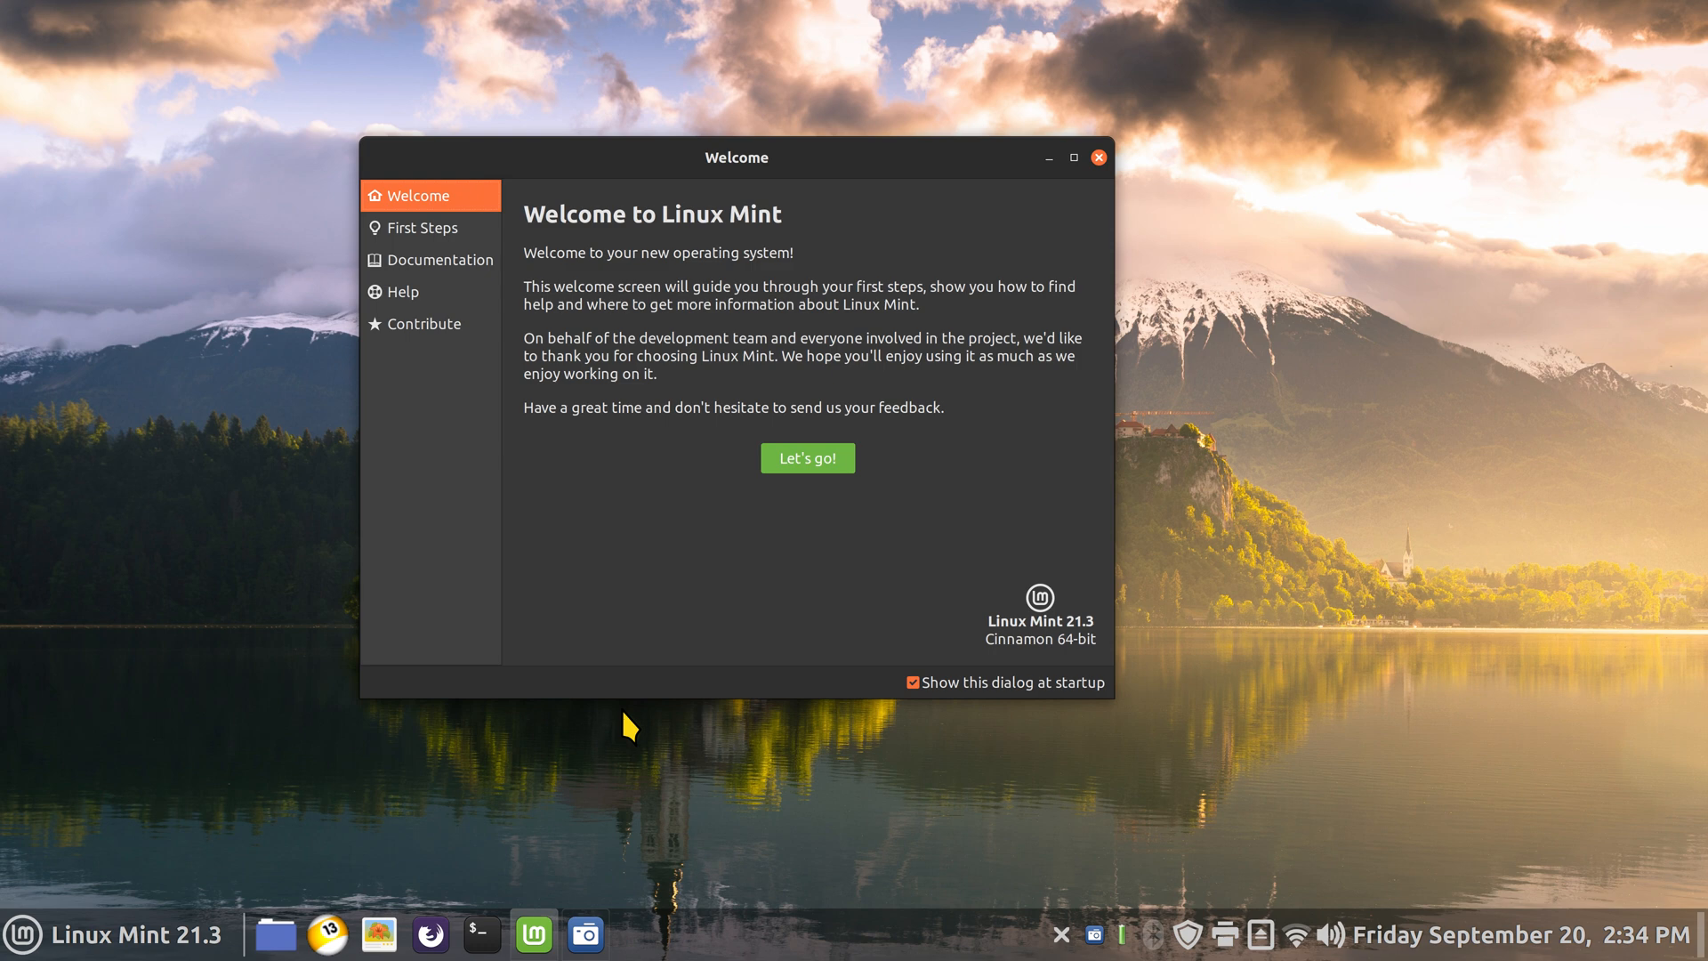
{"action": "mouse_move", "coordinate": [681, 648]}
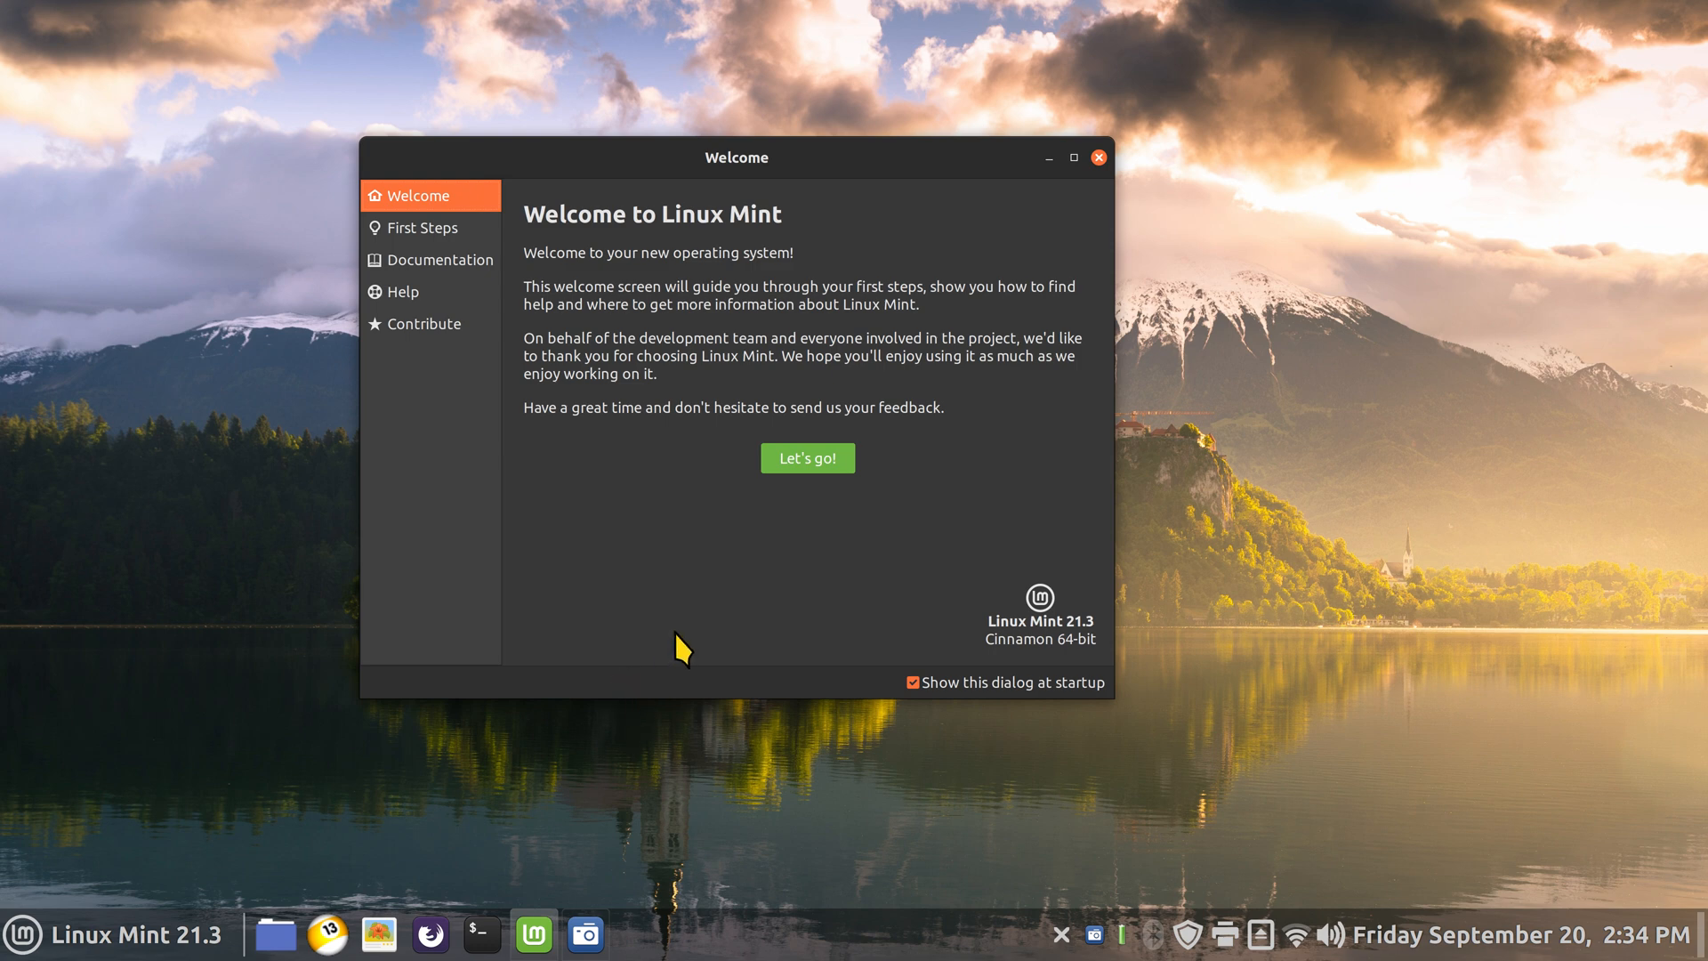
{"action": "mouse_move", "coordinate": [1062, 935]}
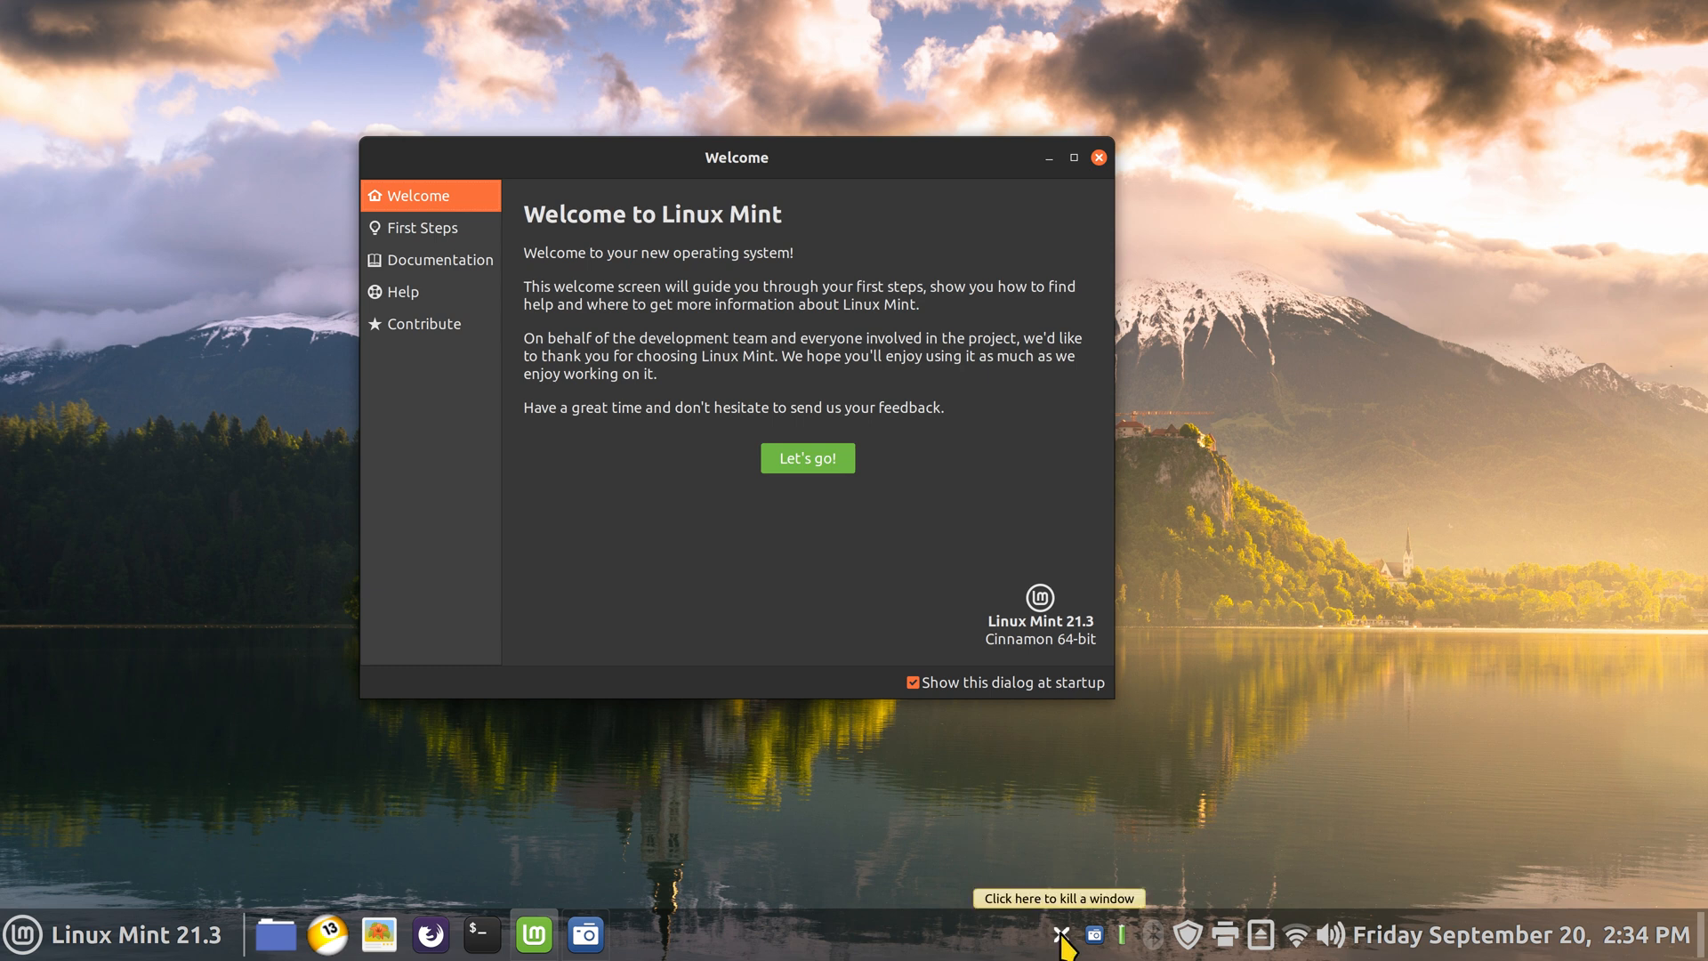
{"action": "mouse_move", "coordinate": [723, 588]}
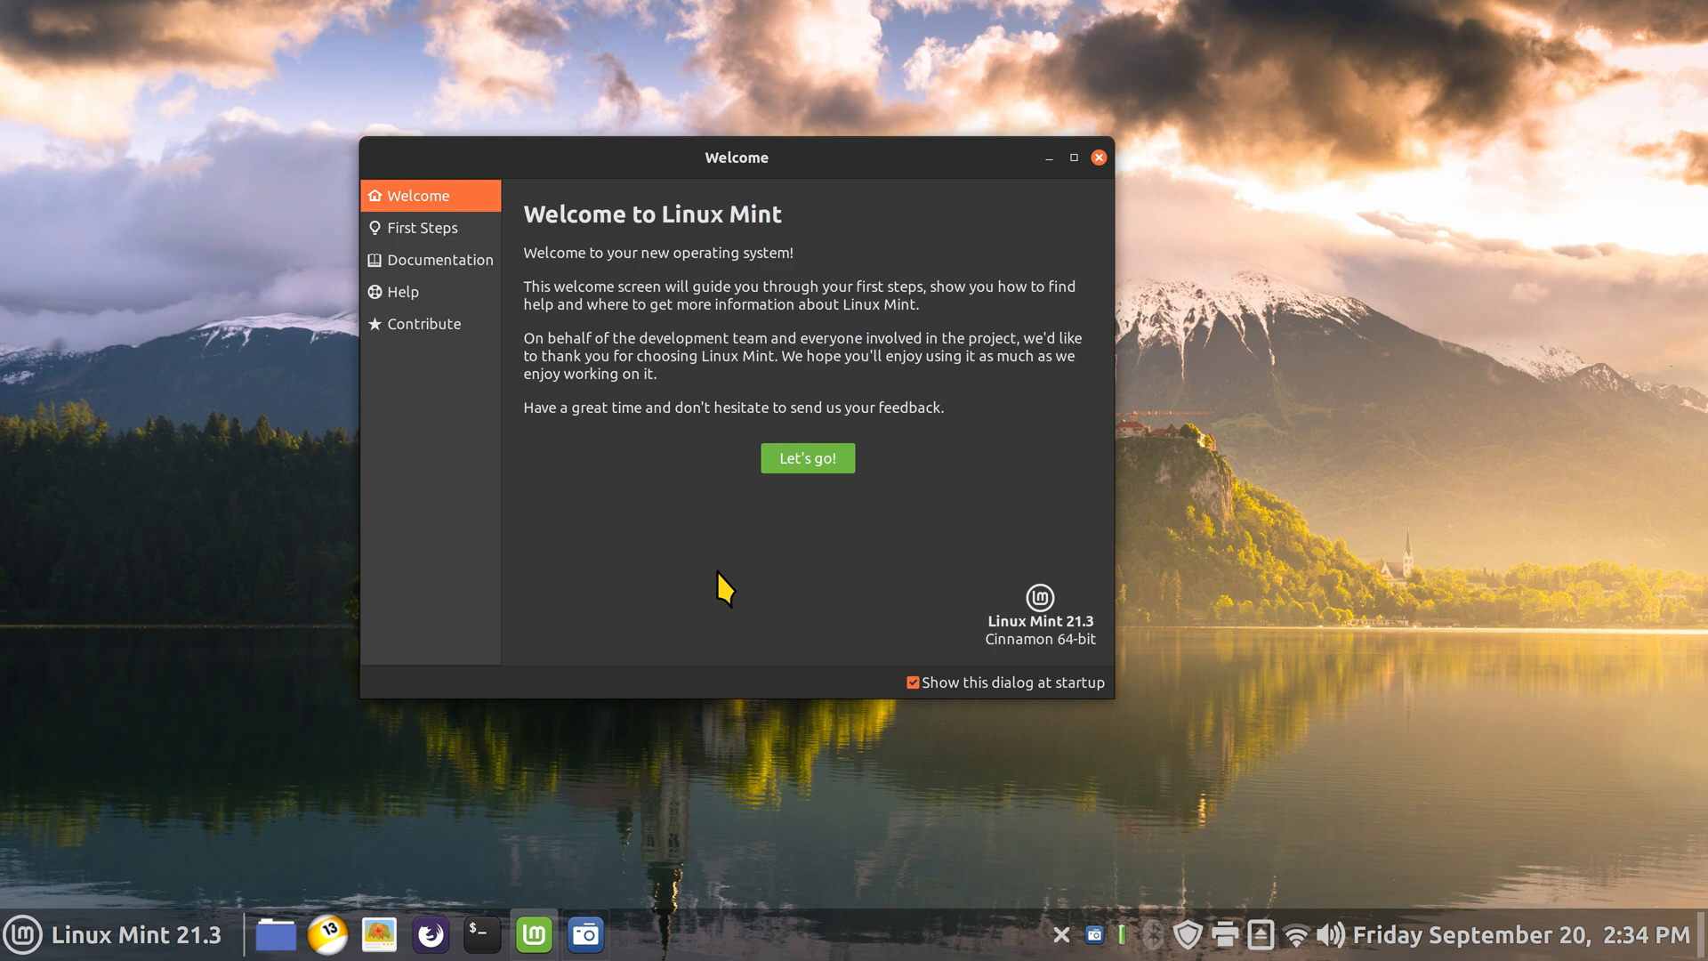
{"action": "mouse_move", "coordinate": [1098, 169]}
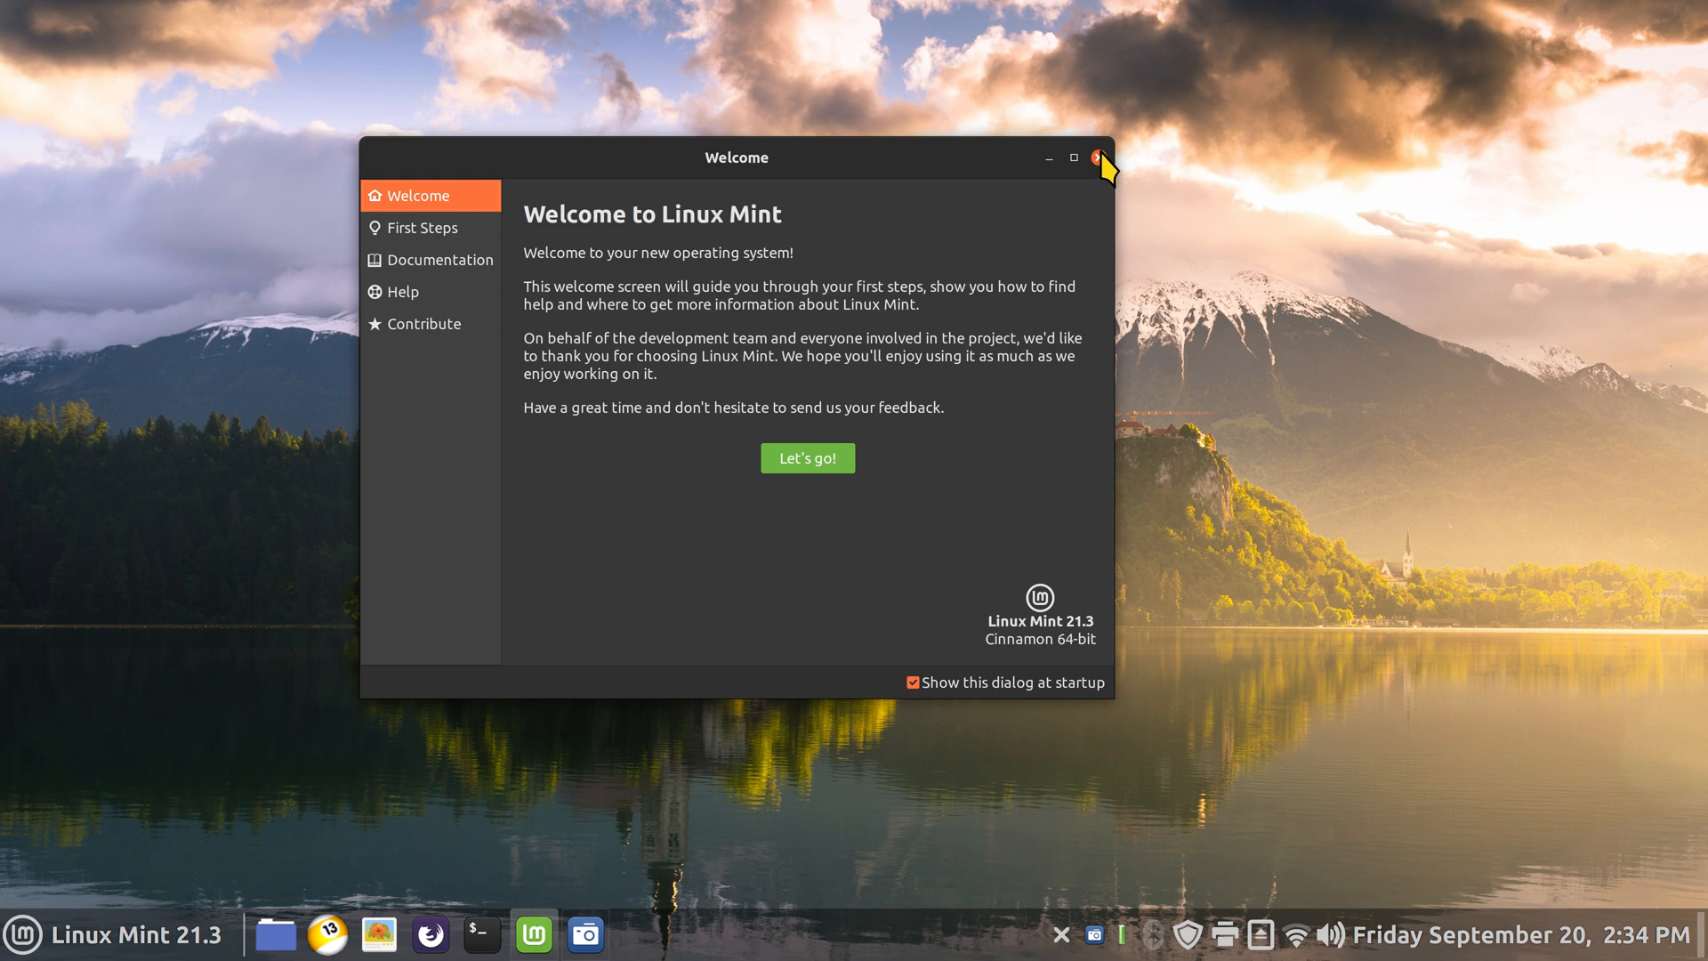
Step: Close the Welcome to Linux Mint window, then force-quit the Pictures file manager and BillardGL
{"action": "left_click", "coordinate": [1103, 156]}
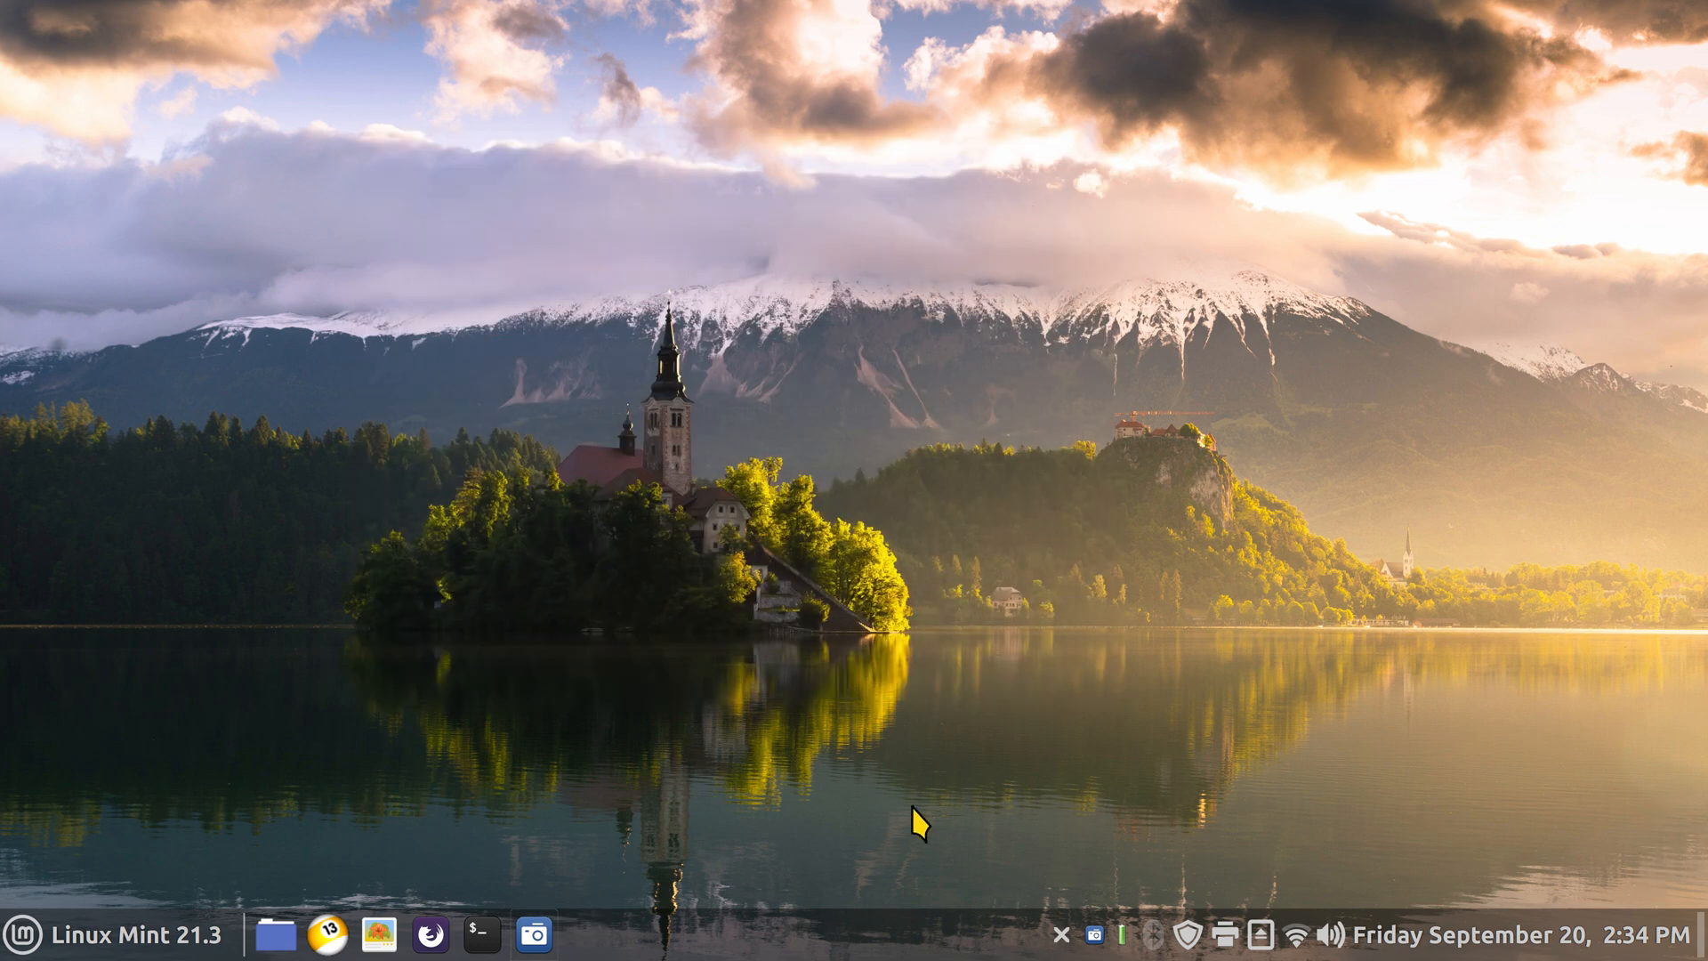
{"action": "mouse_move", "coordinate": [913, 825]}
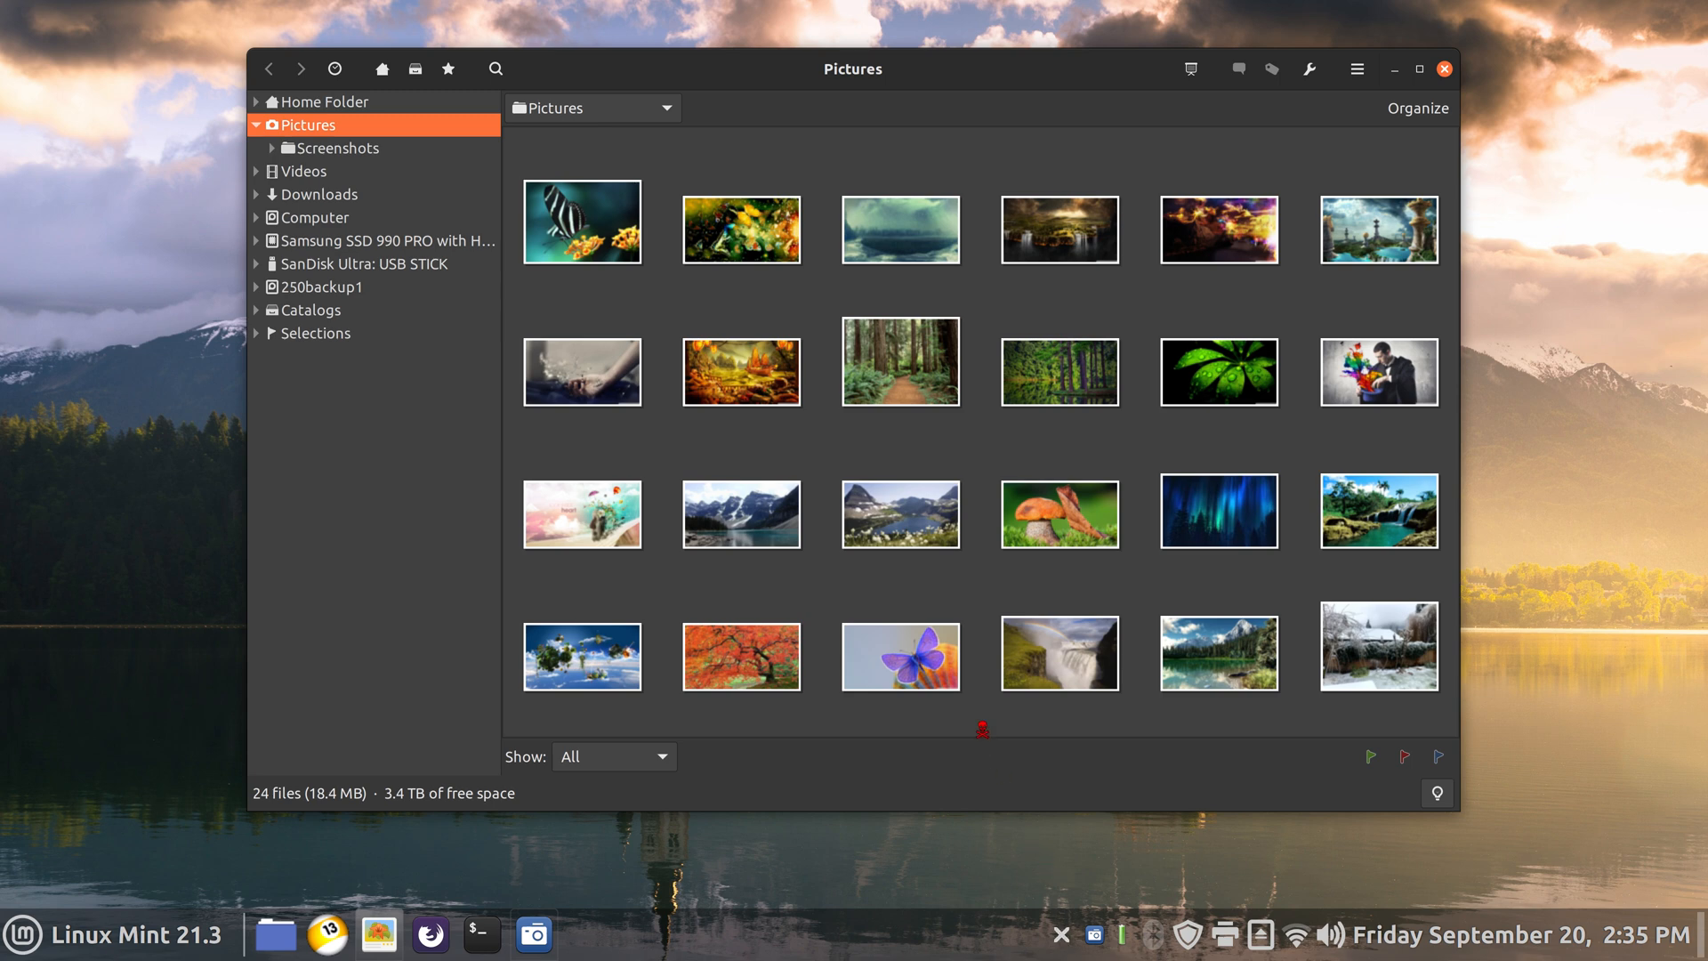
{"action": "left_click", "coordinate": [1442, 68]}
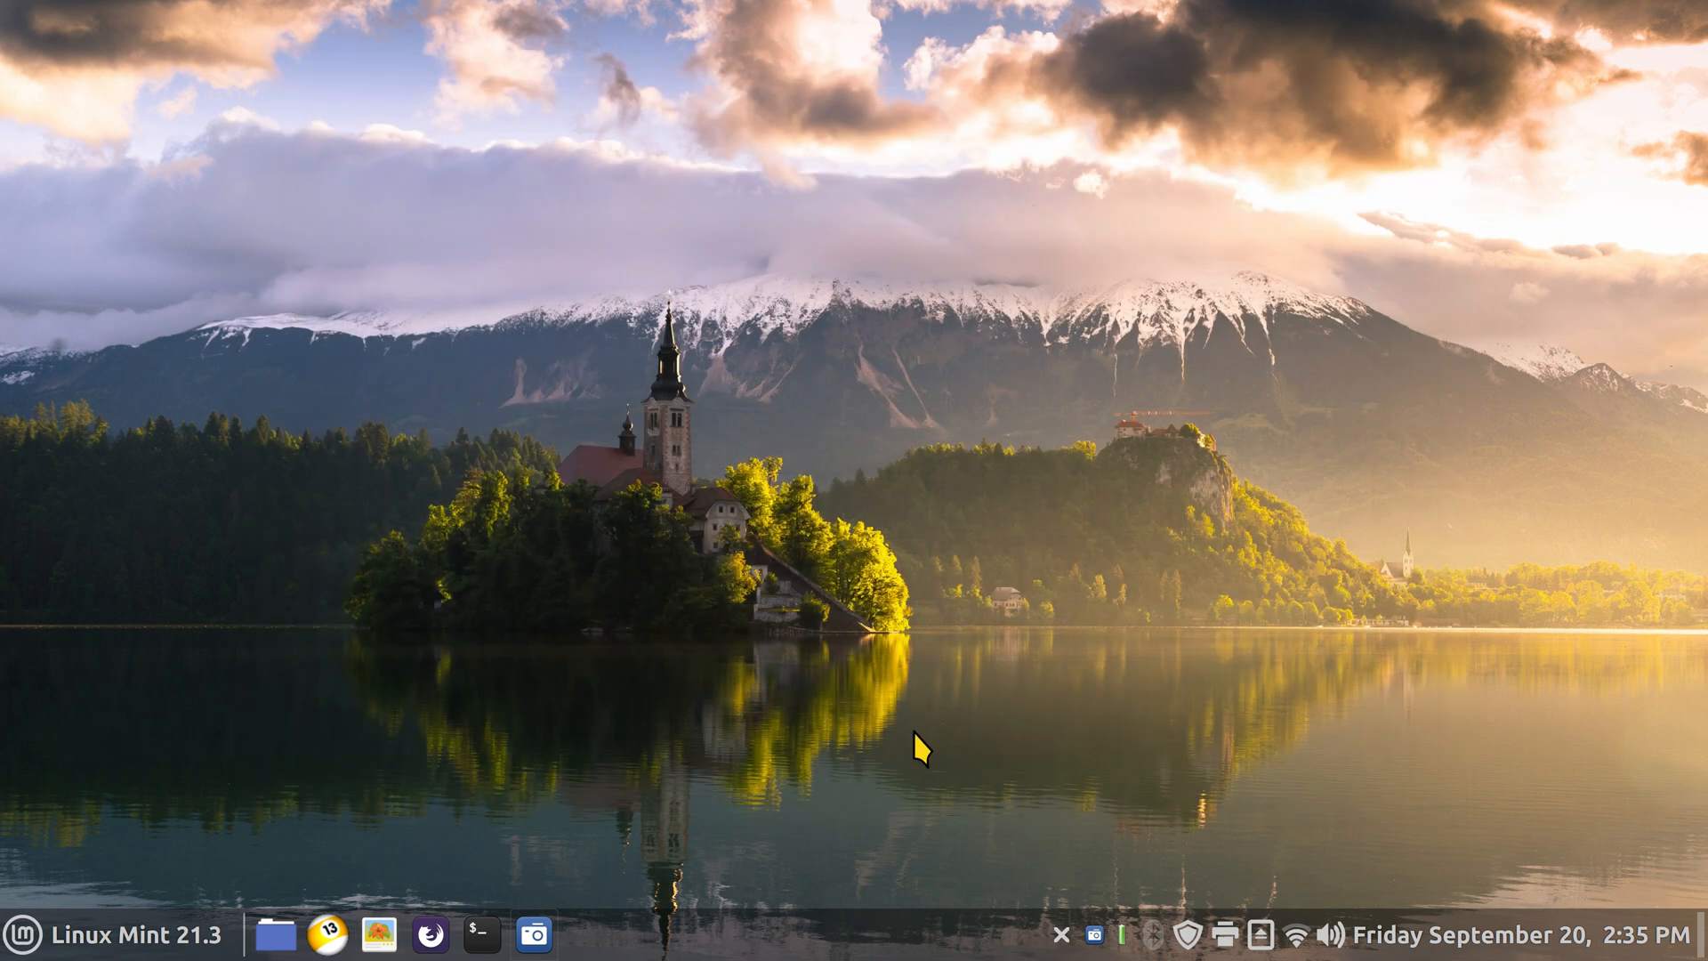
{"action": "left_click", "coordinate": [328, 935]}
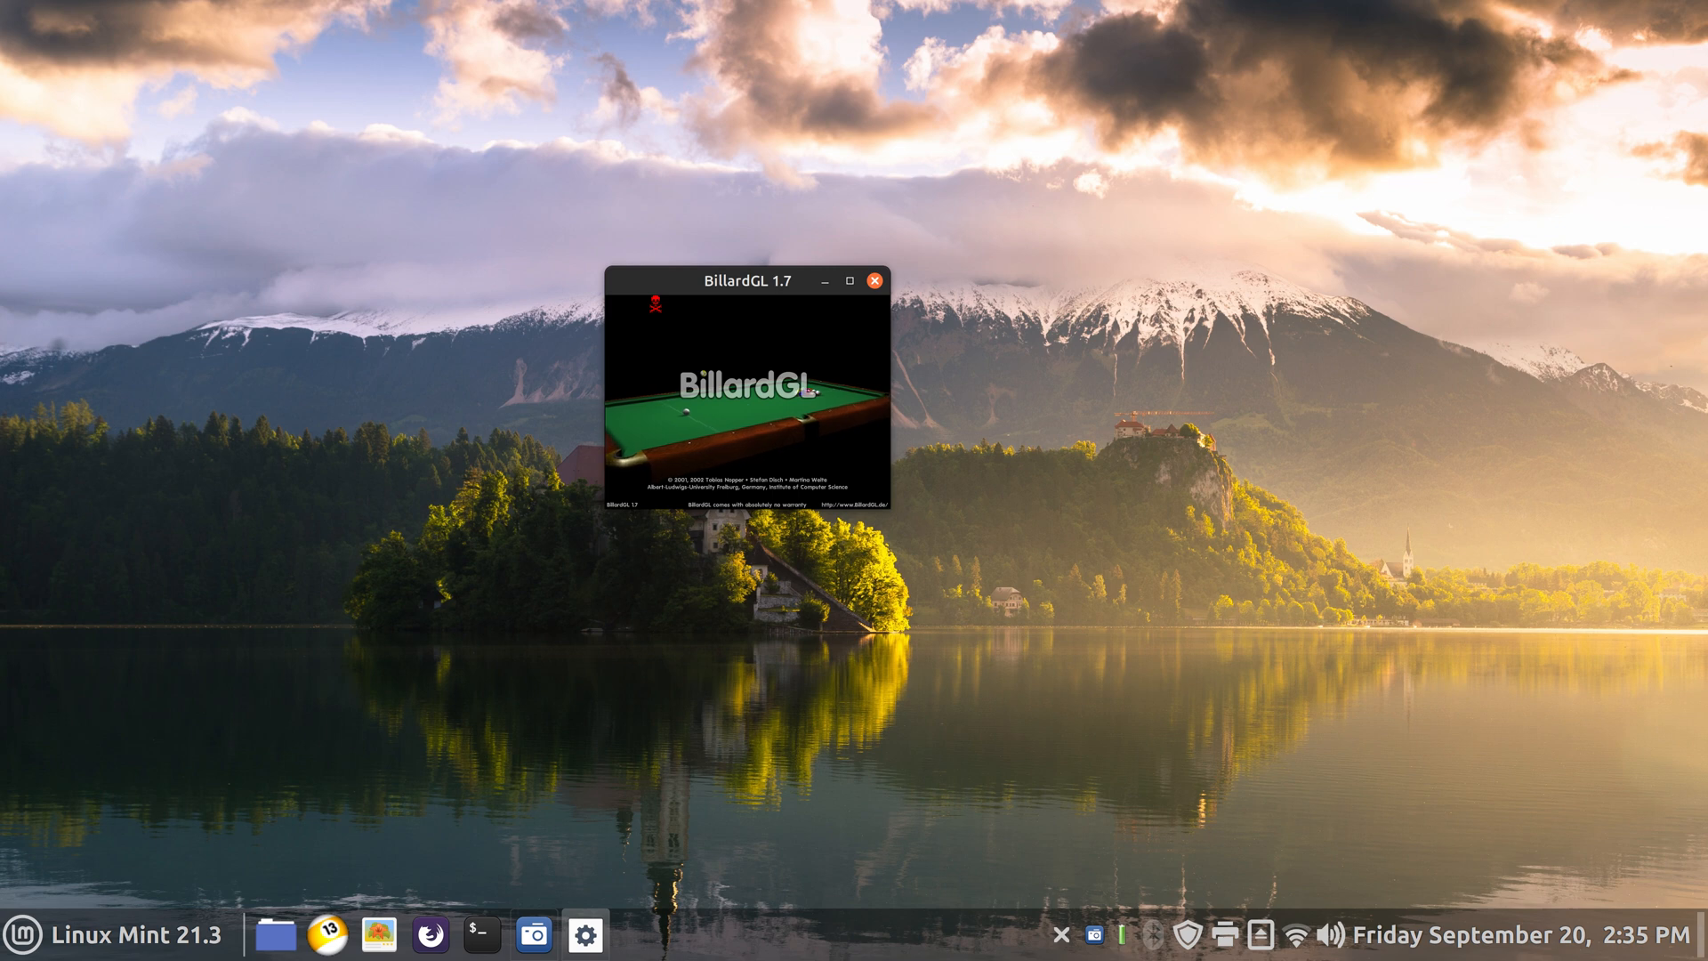
{"action": "left_click", "coordinate": [874, 278]}
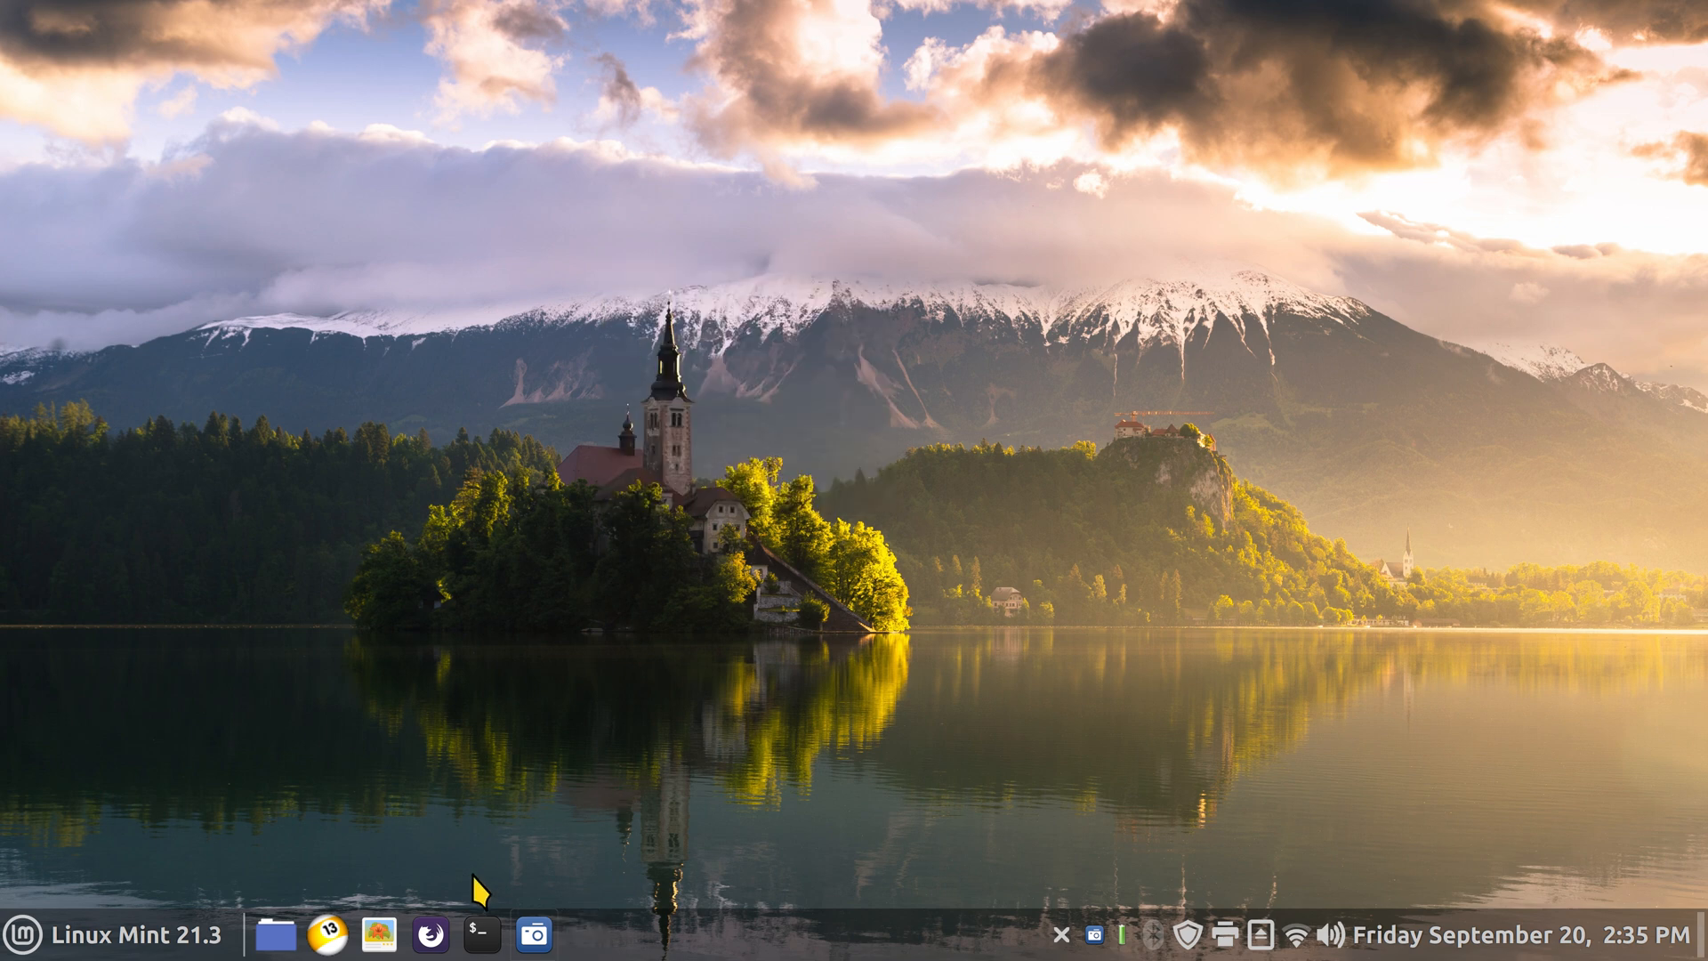
{"action": "left_click", "coordinate": [476, 933]}
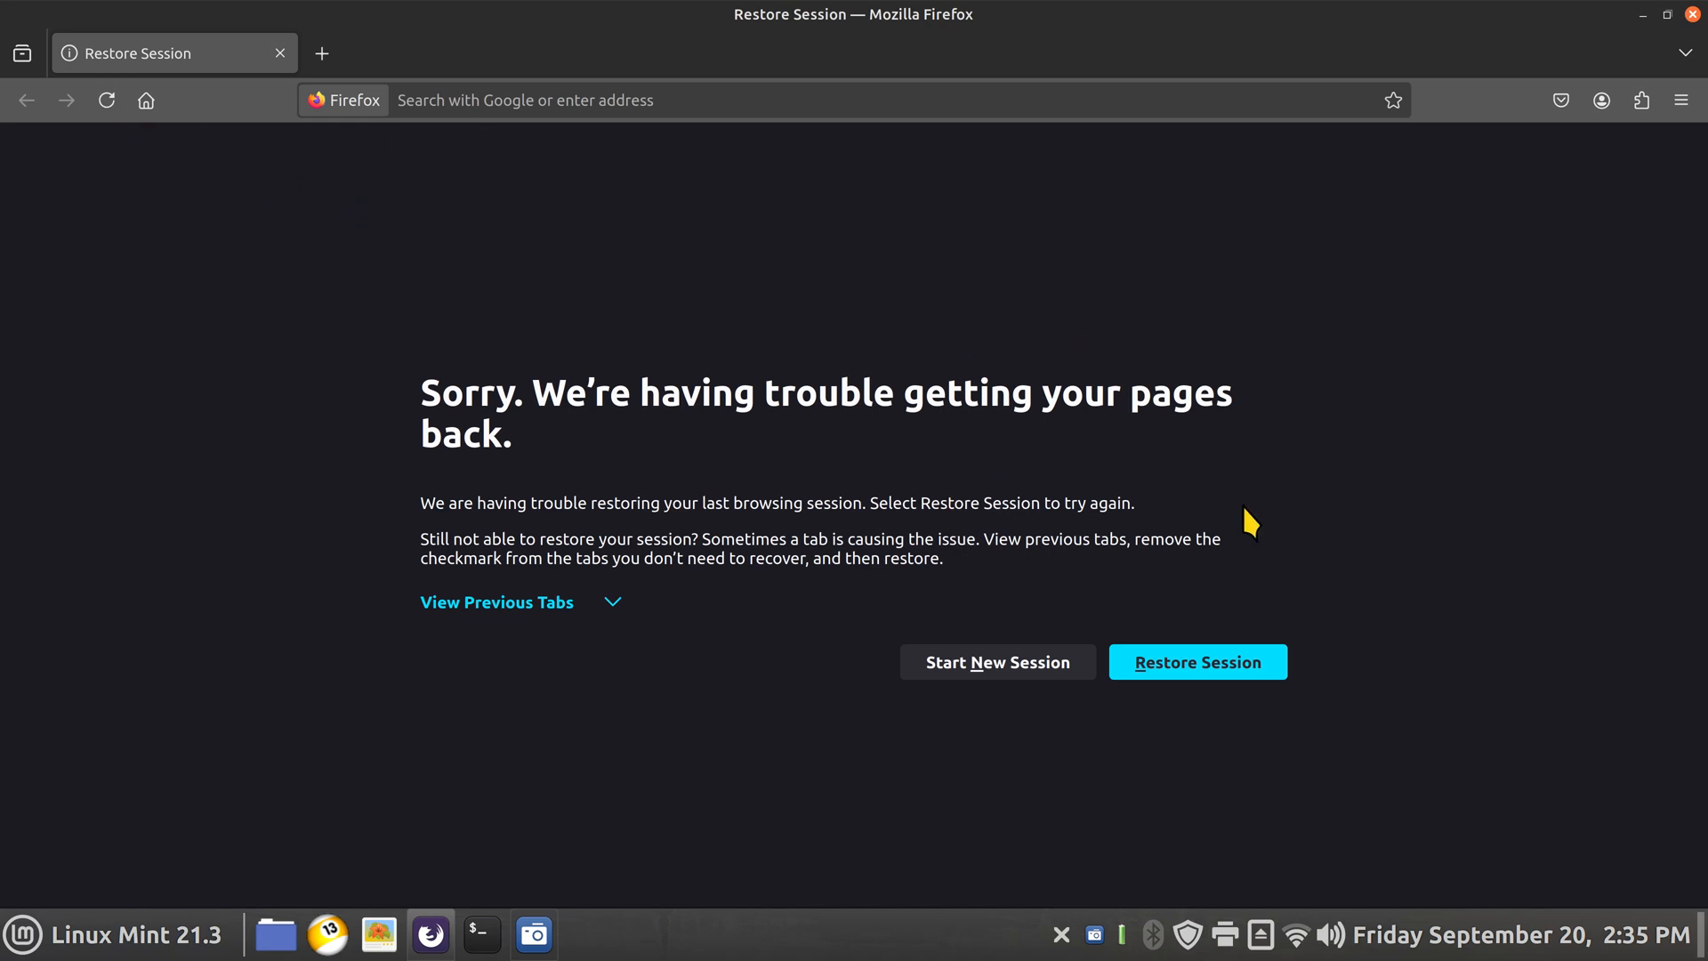
{"action": "left_click", "coordinate": [1196, 660]}
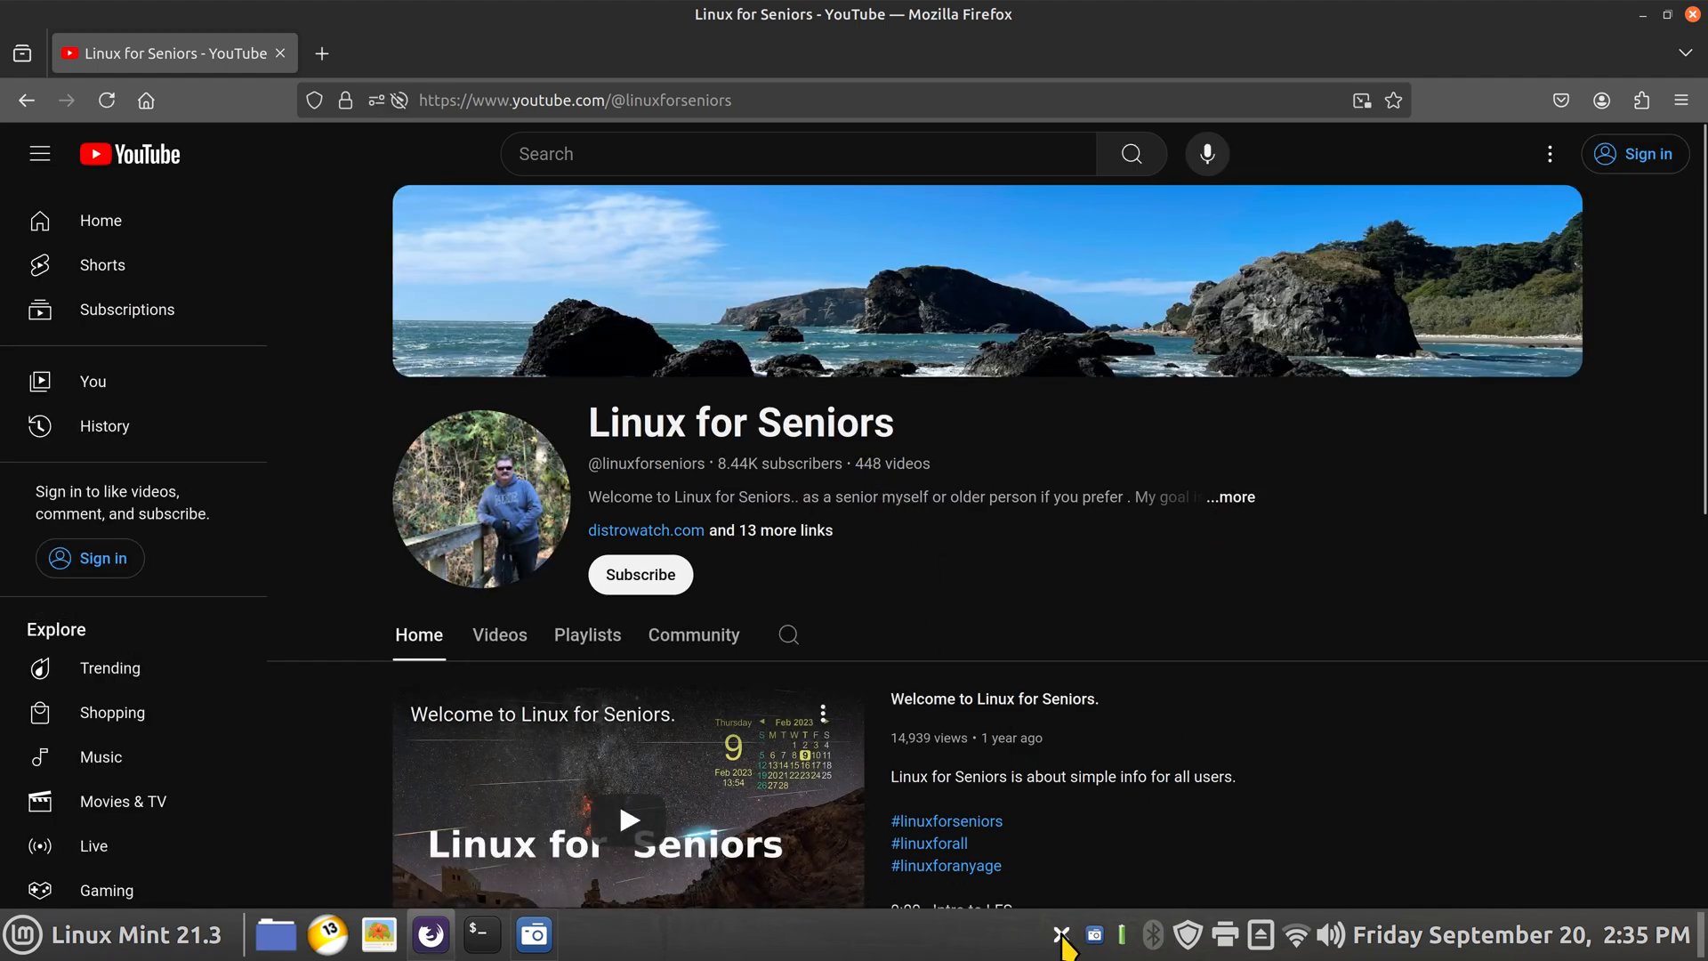
{"action": "left_click", "coordinate": [1062, 935]}
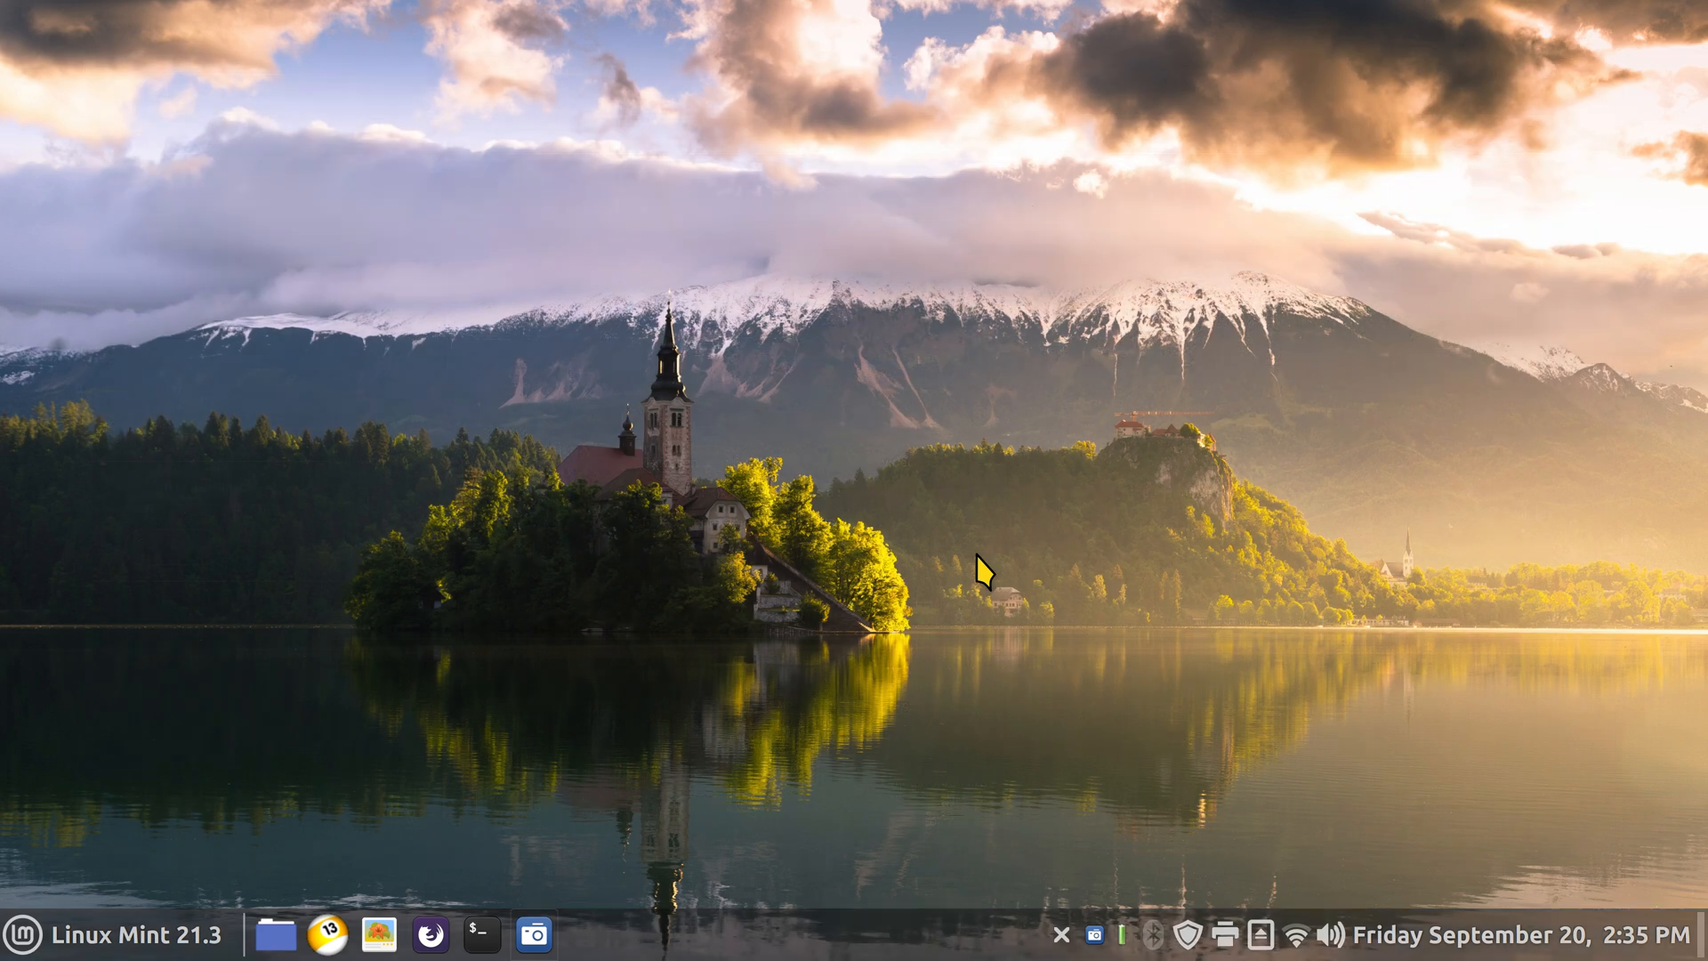
{"action": "right_click", "coordinate": [975, 567]}
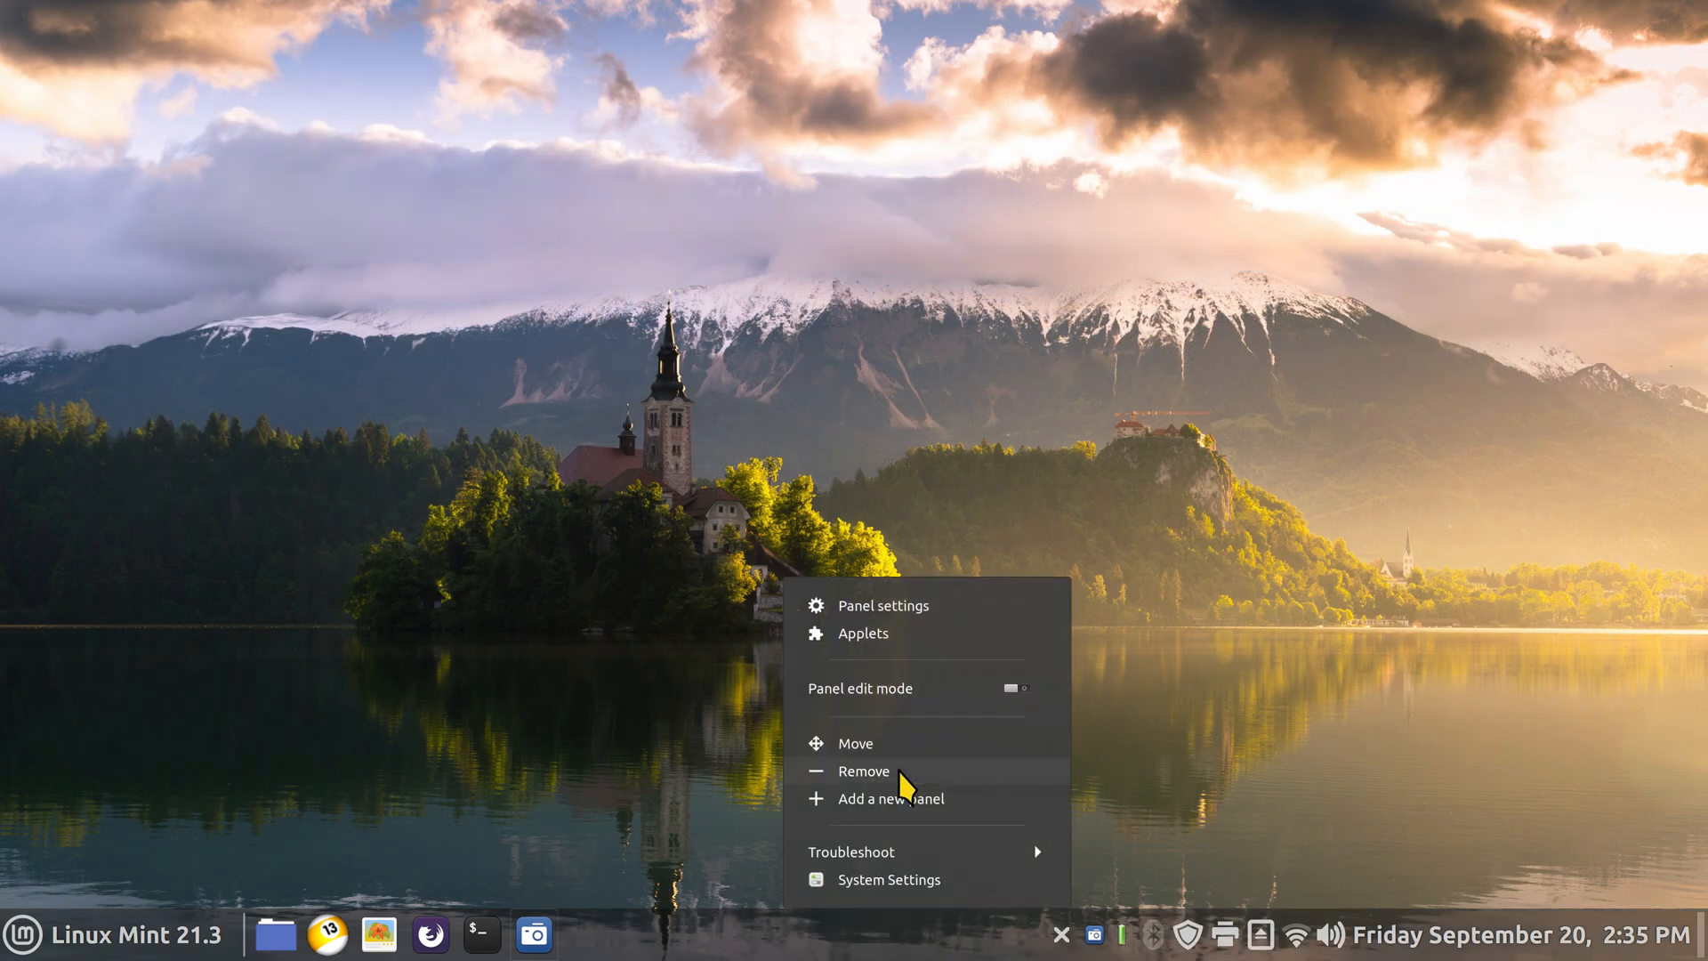
{"action": "left_click", "coordinate": [862, 633]}
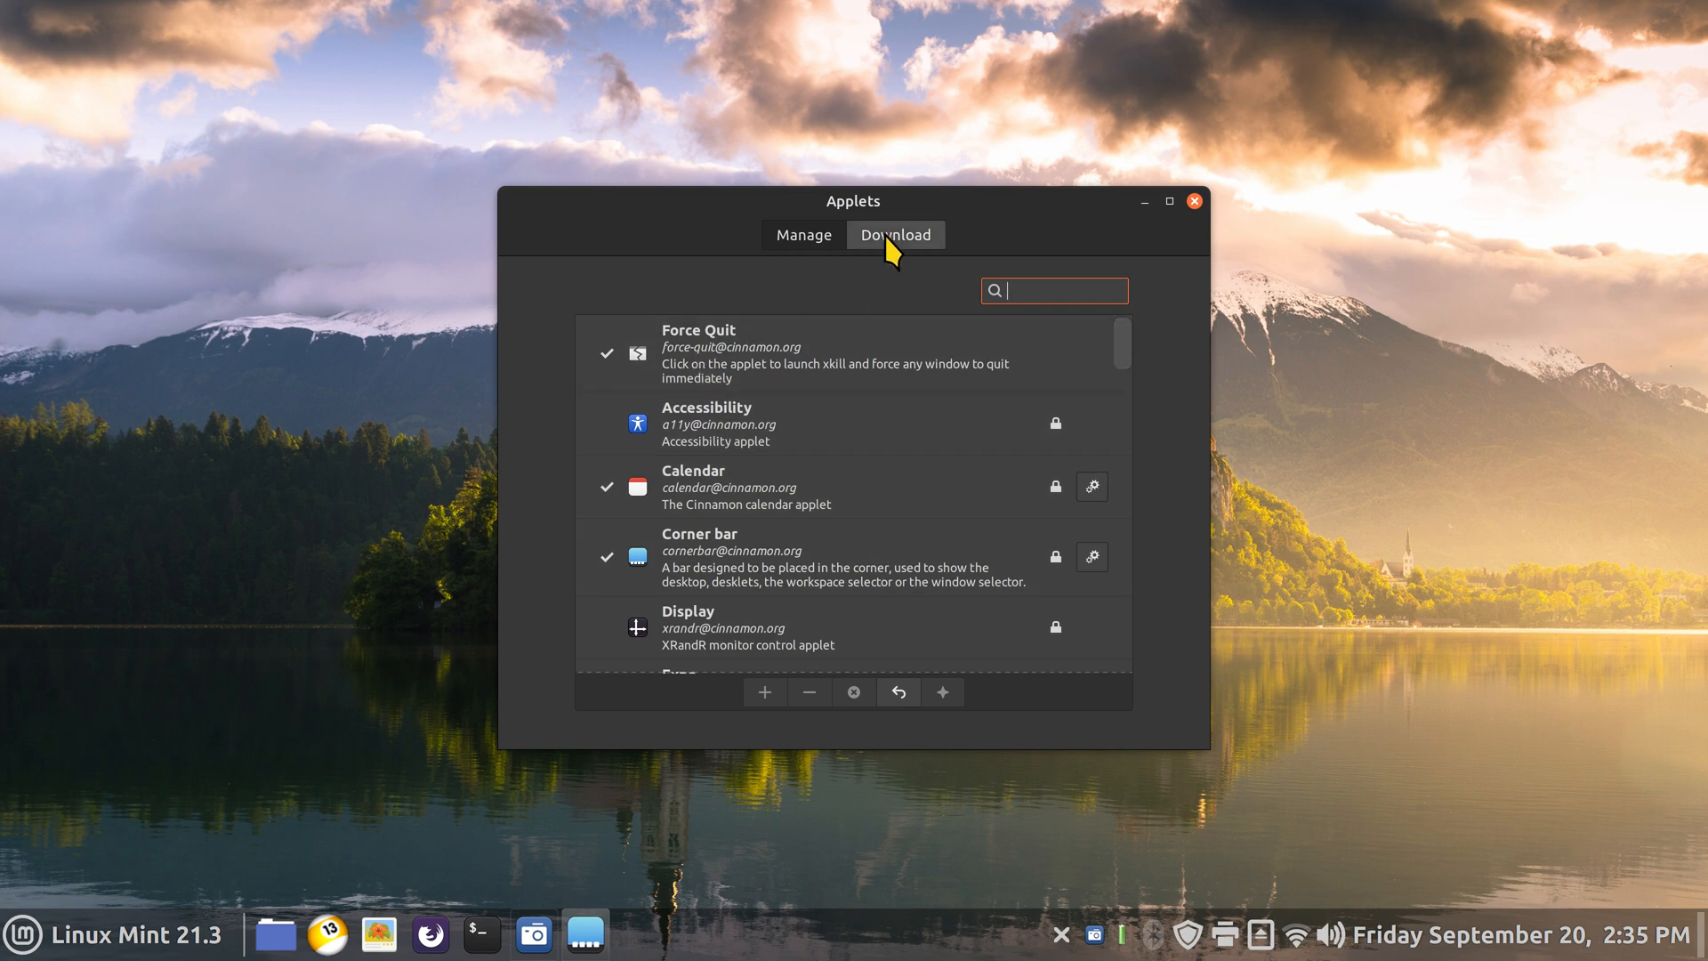
{"action": "left_click", "coordinate": [894, 234]}
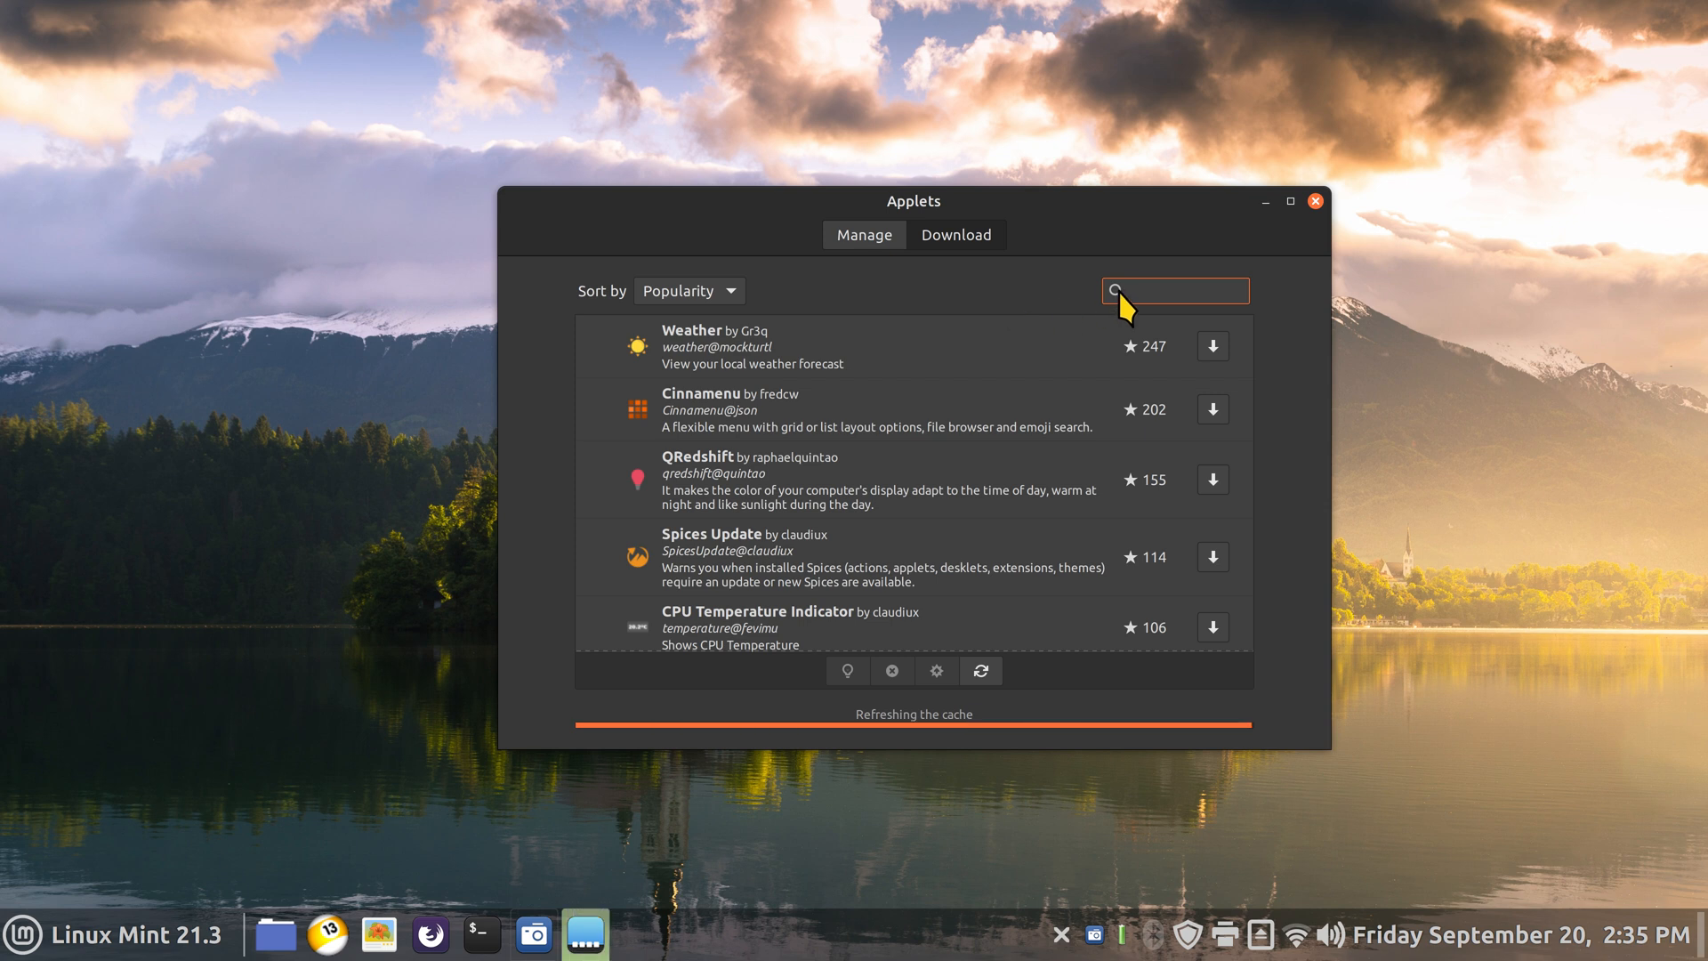
{"action": "type", "text": "kill"}
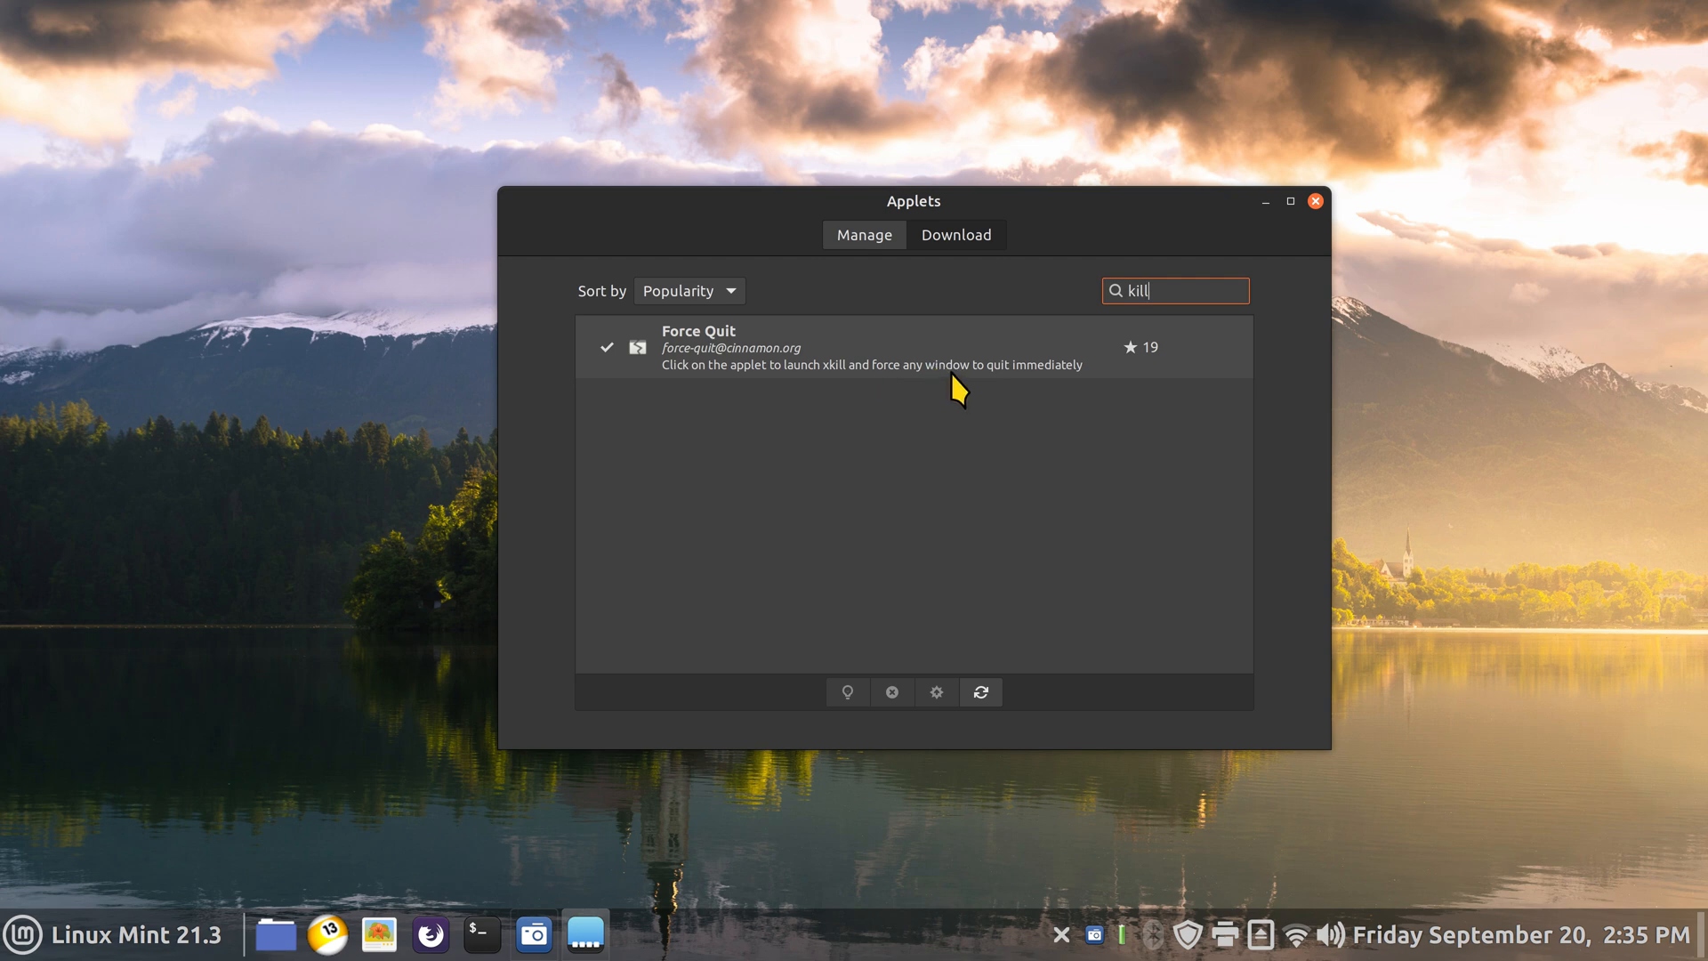
{"action": "mouse_move", "coordinate": [1226, 378]}
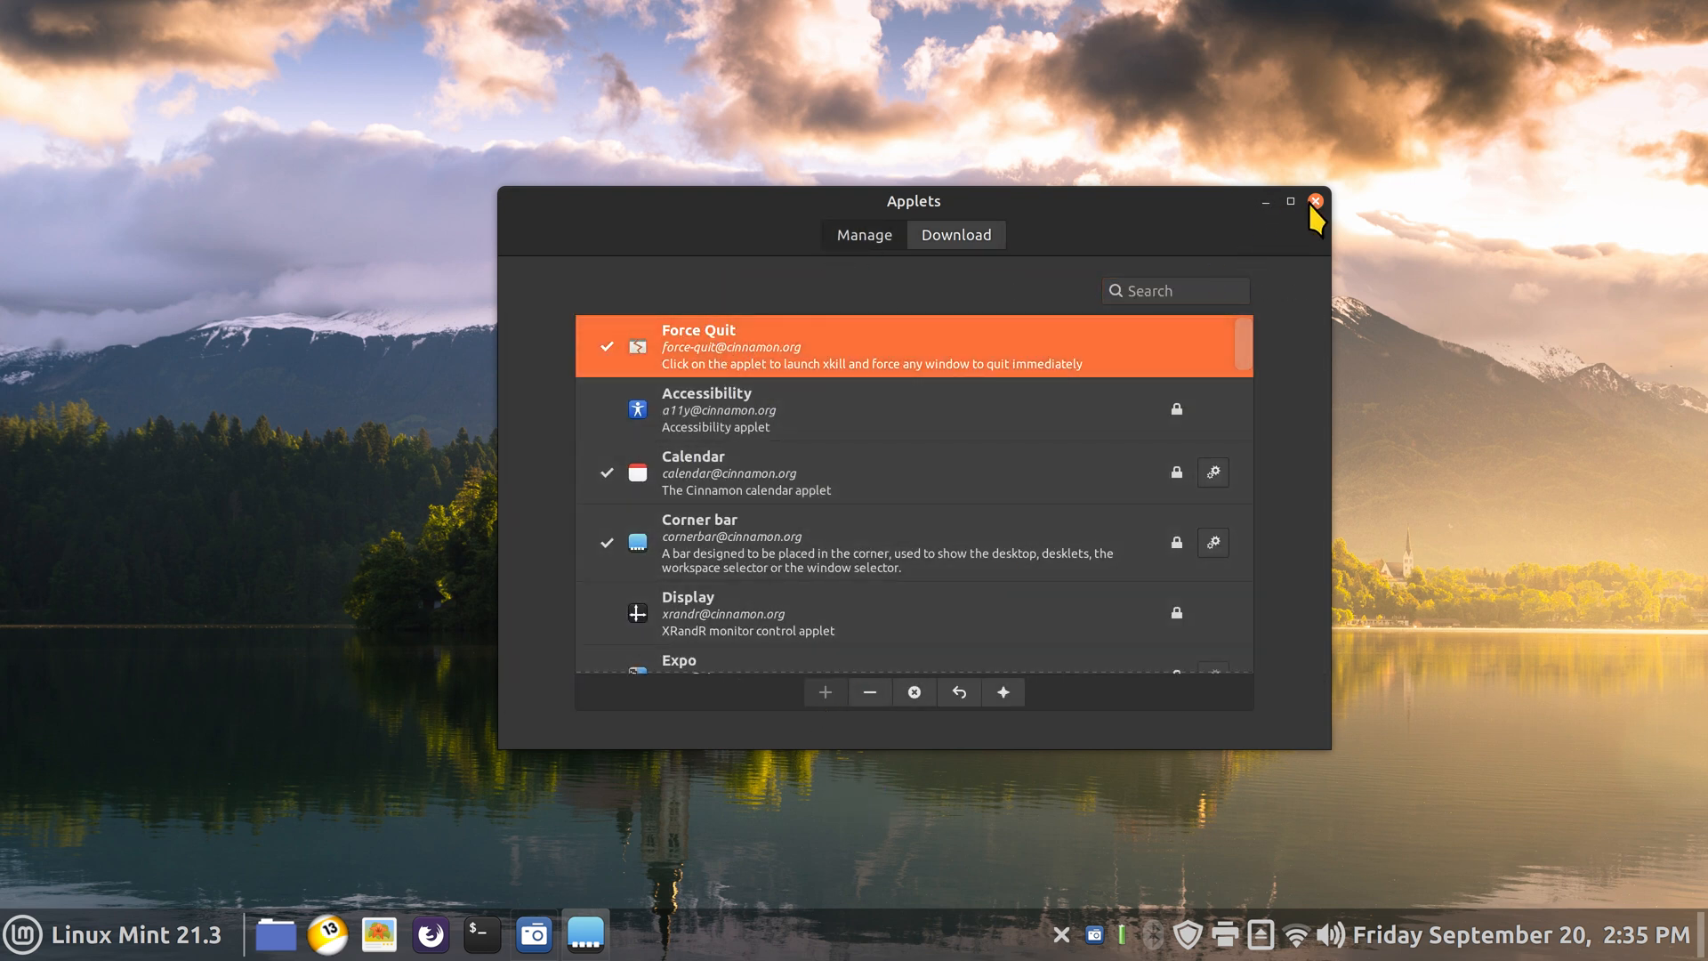
{"action": "left_click", "coordinate": [1316, 201]}
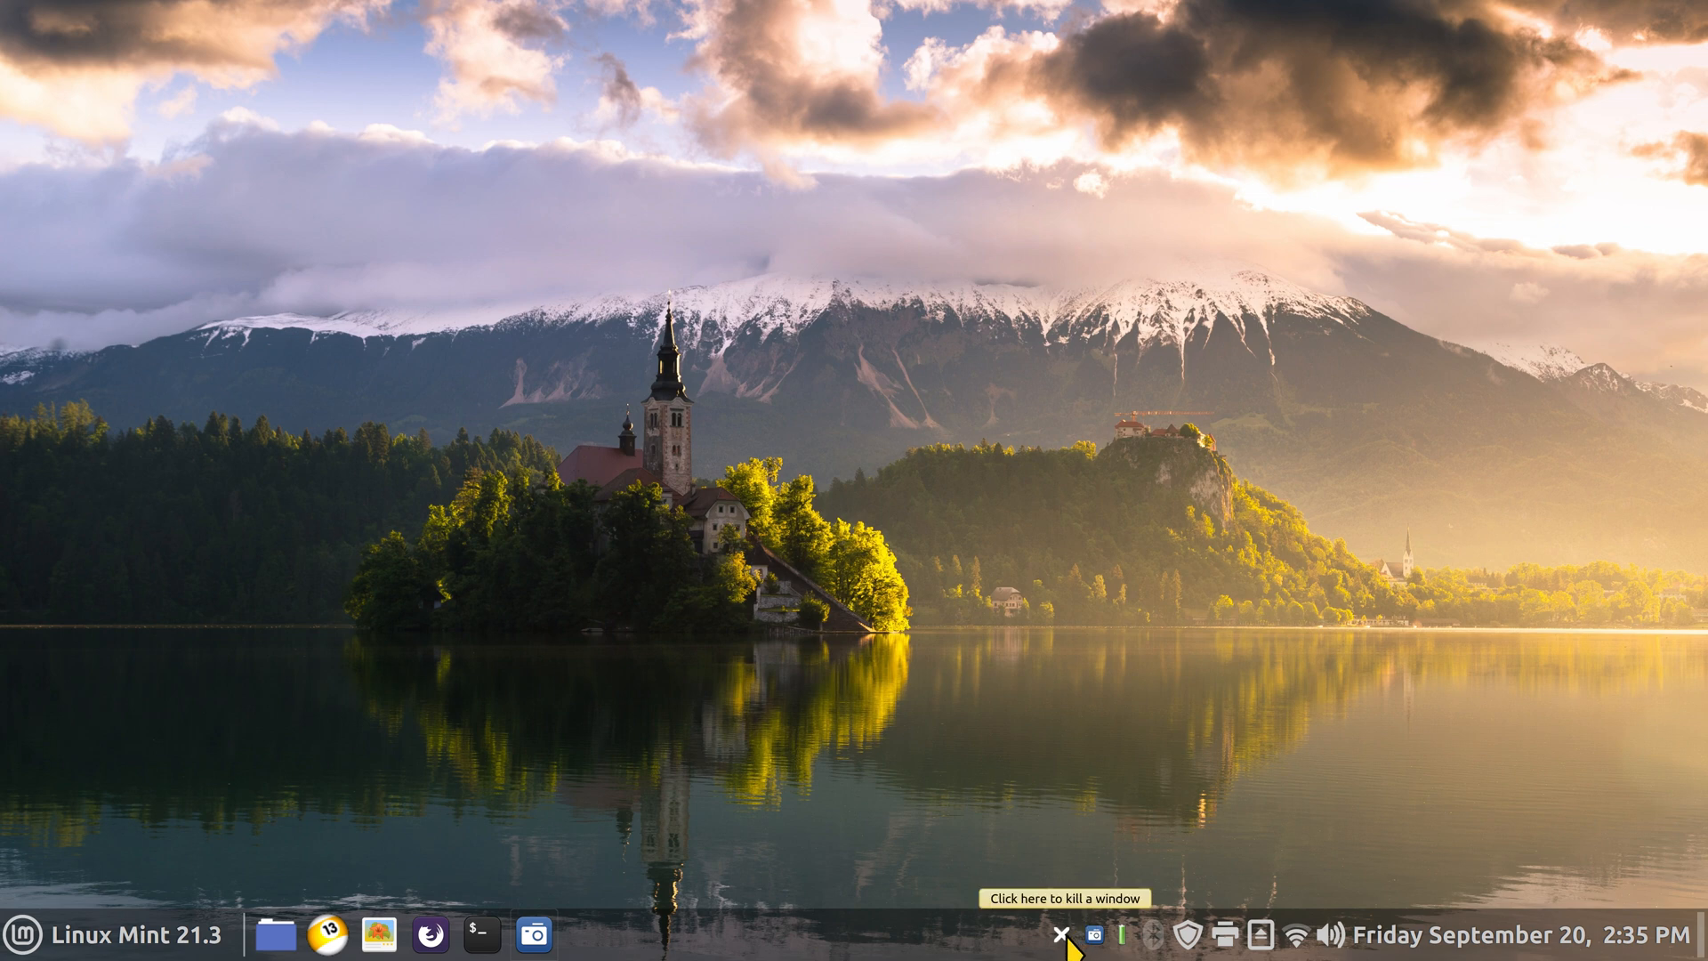
{"action": "right_click", "coordinate": [1035, 934]}
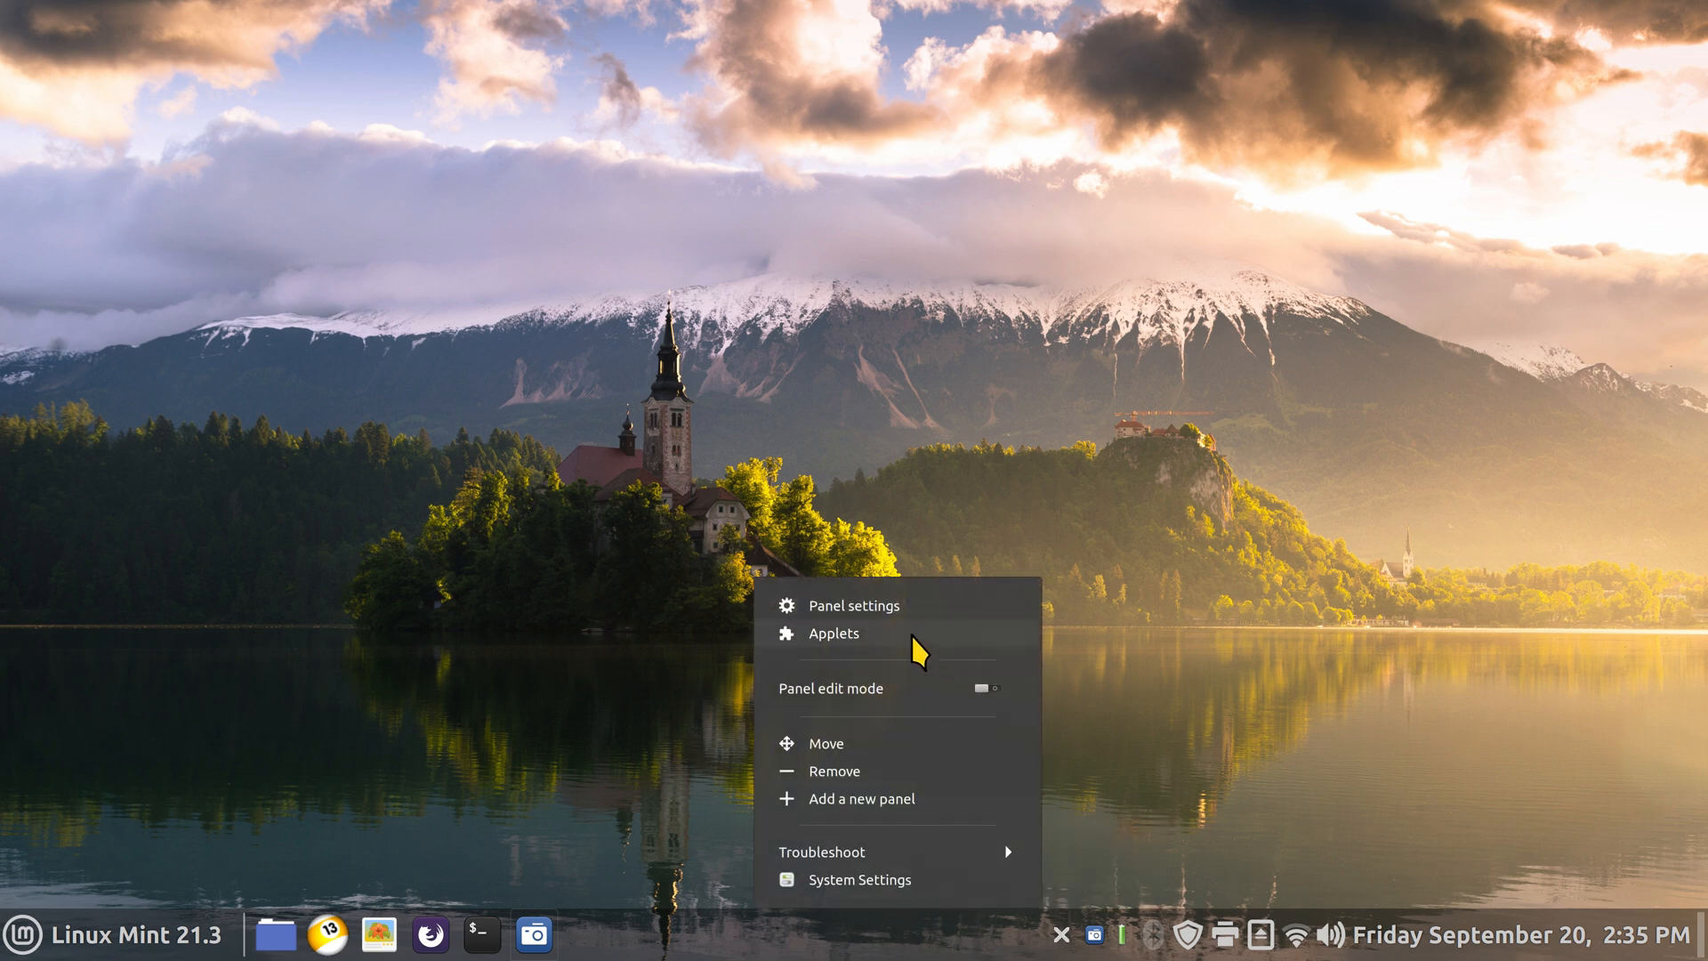
{"action": "left_click", "coordinate": [833, 633]}
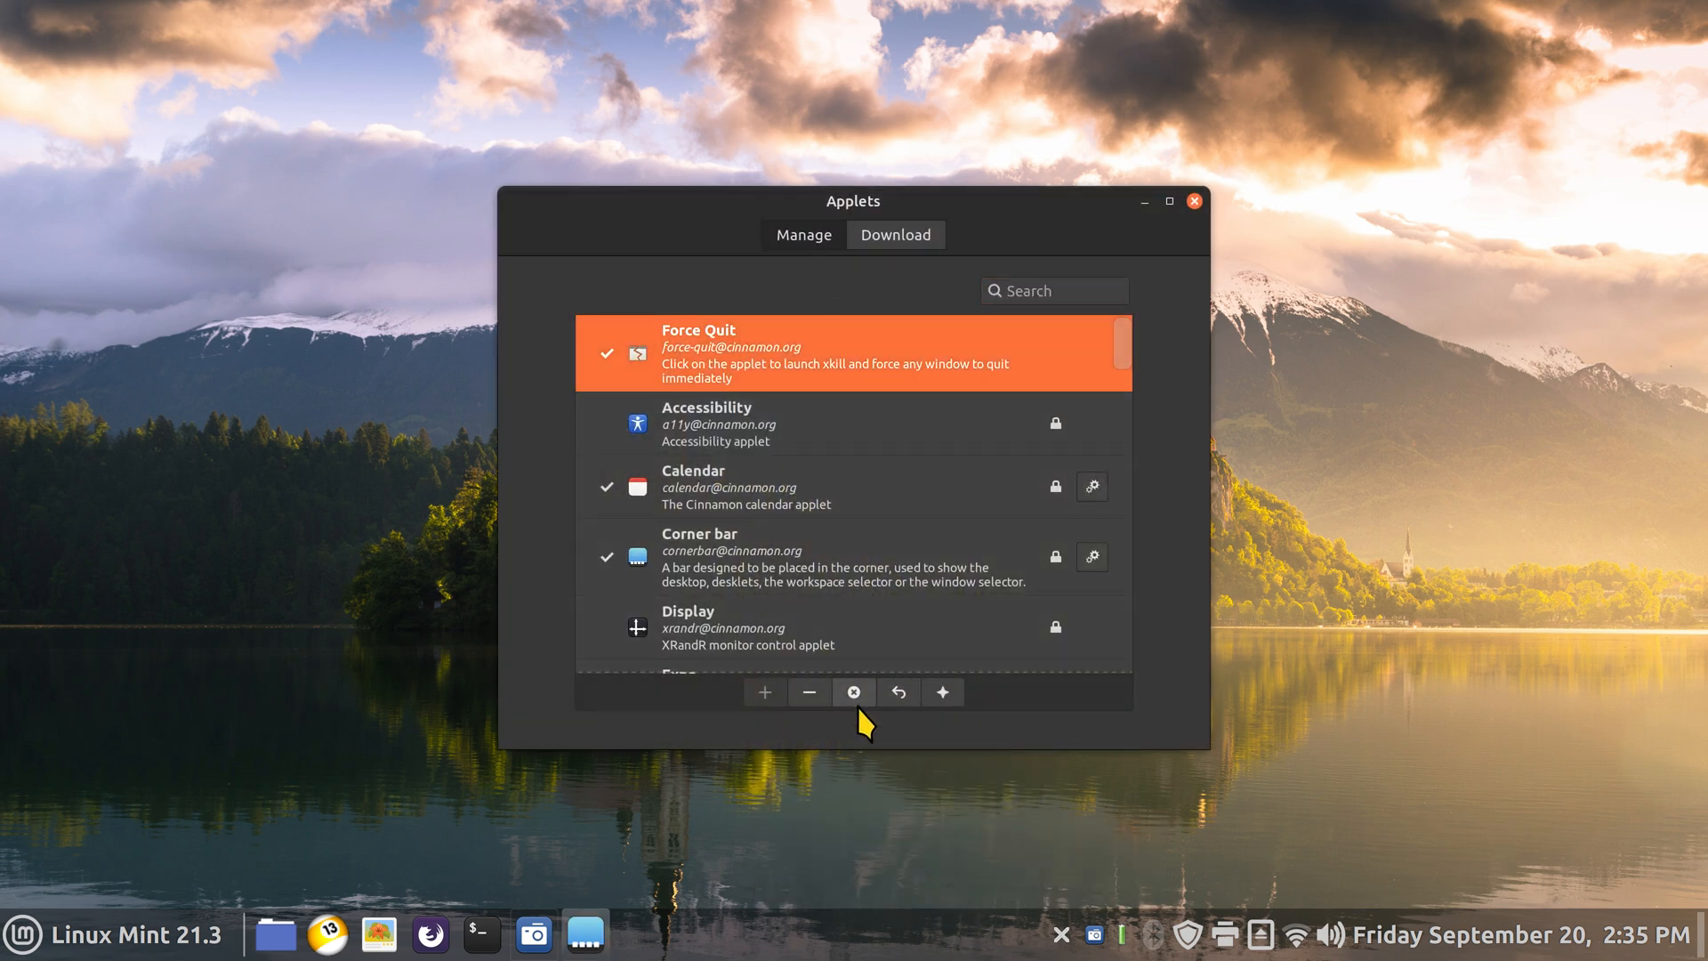
{"action": "left_click", "coordinate": [1192, 200]}
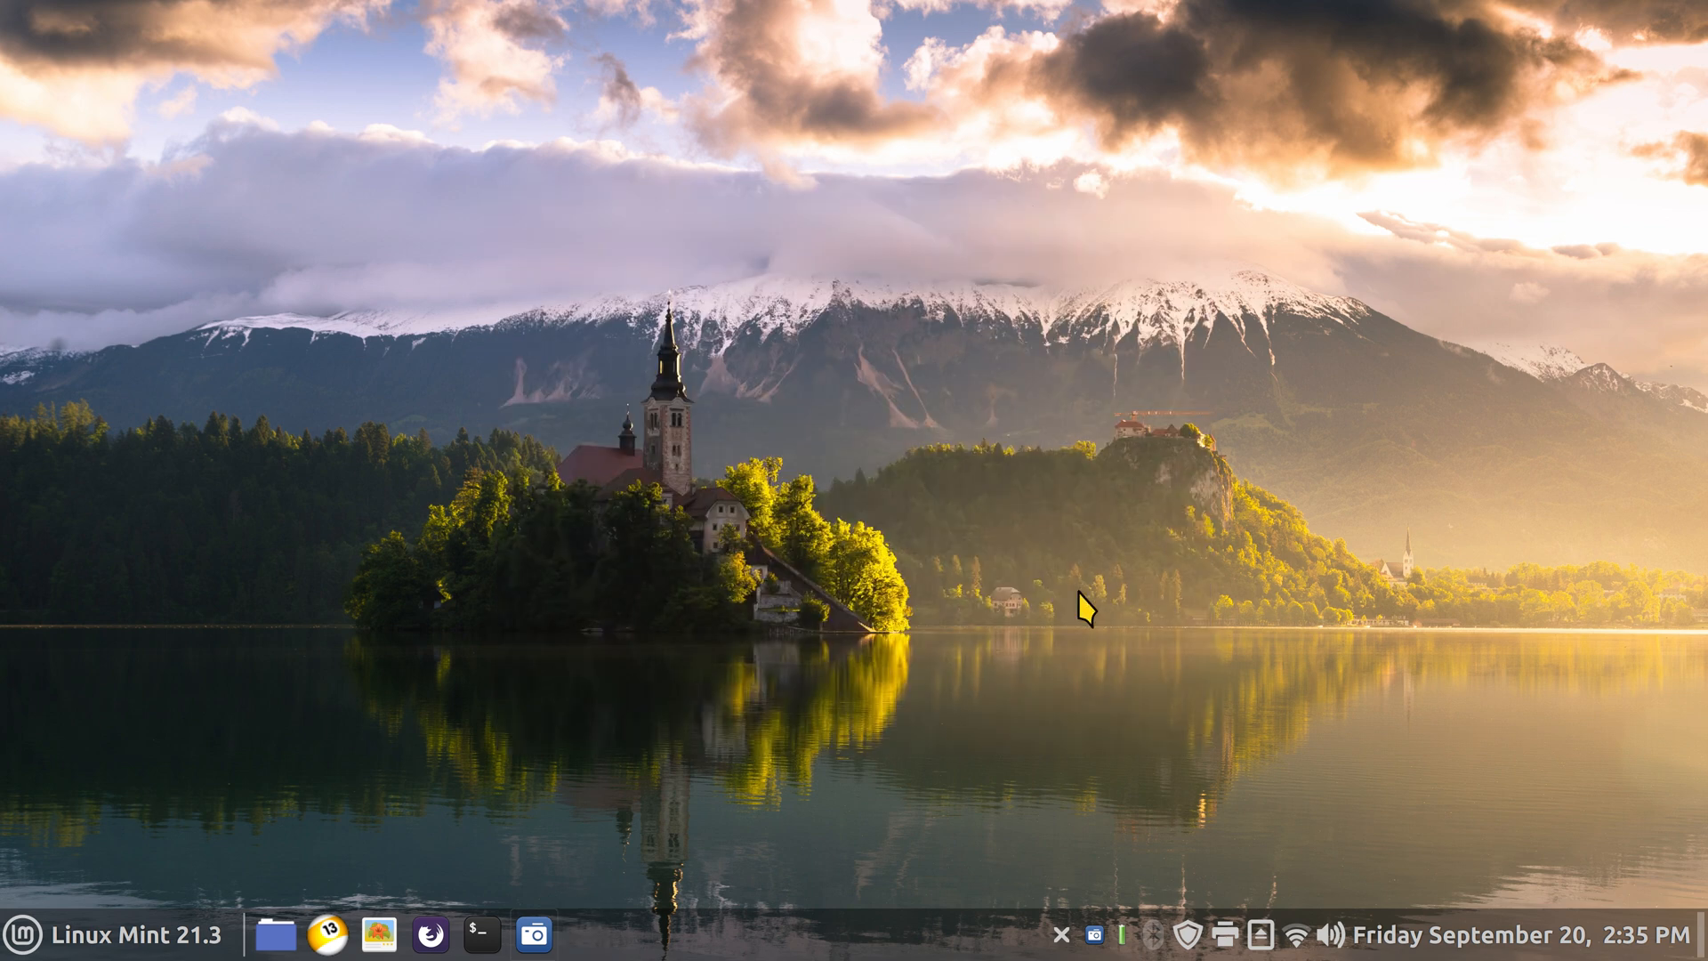
{"action": "mouse_move", "coordinate": [927, 620]}
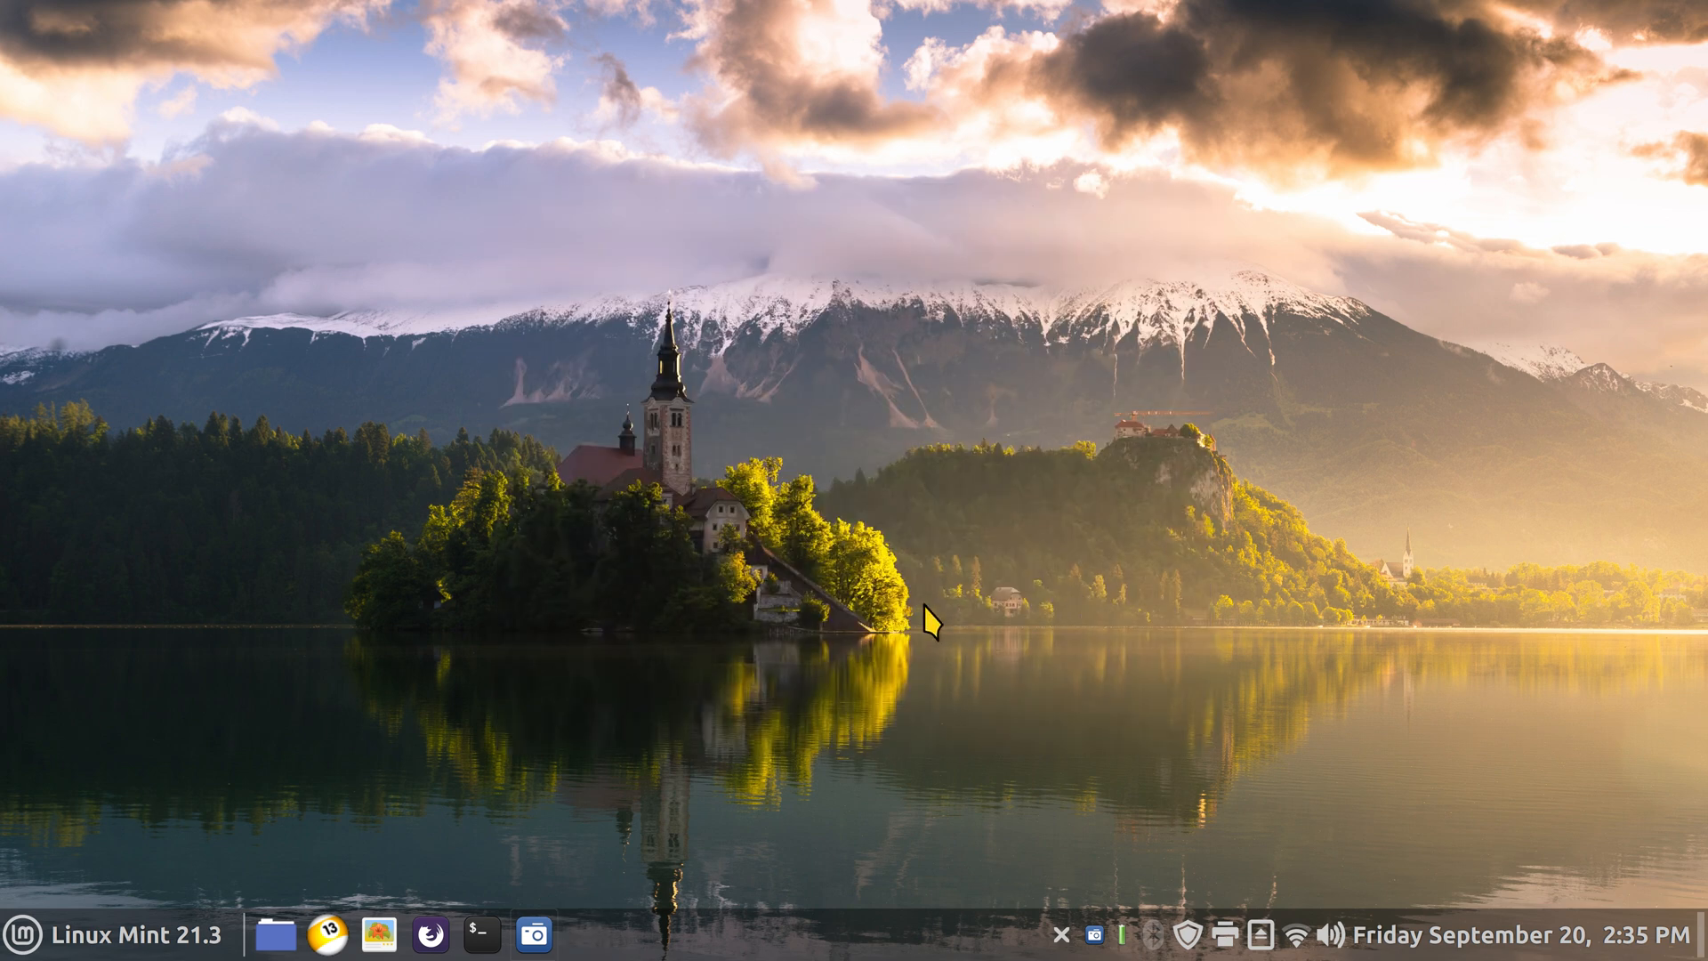